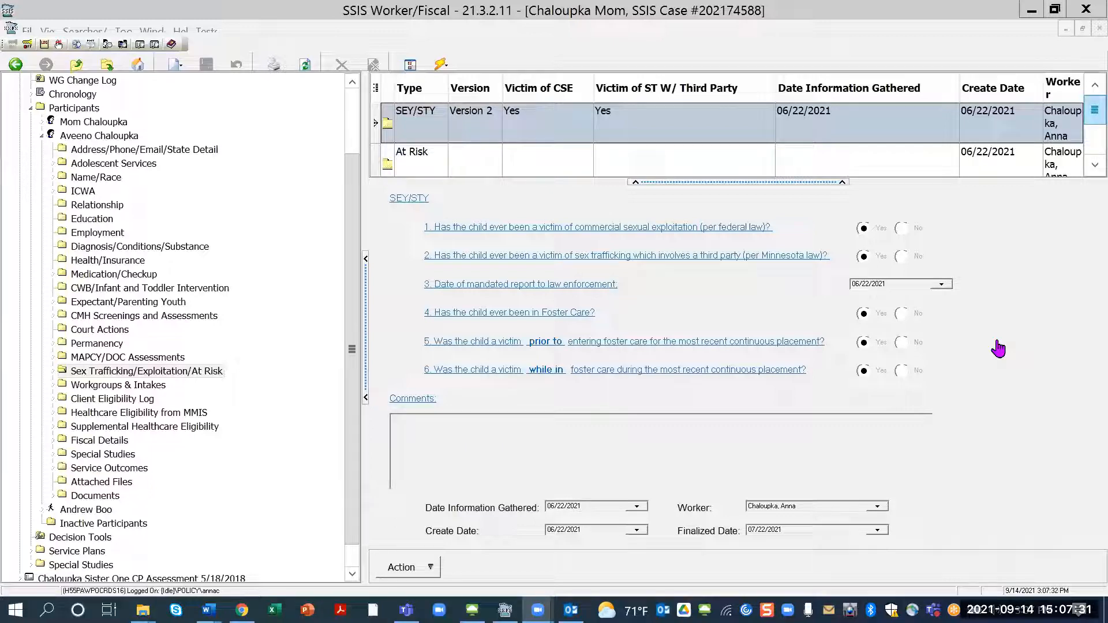
mouse_move(126, 140)
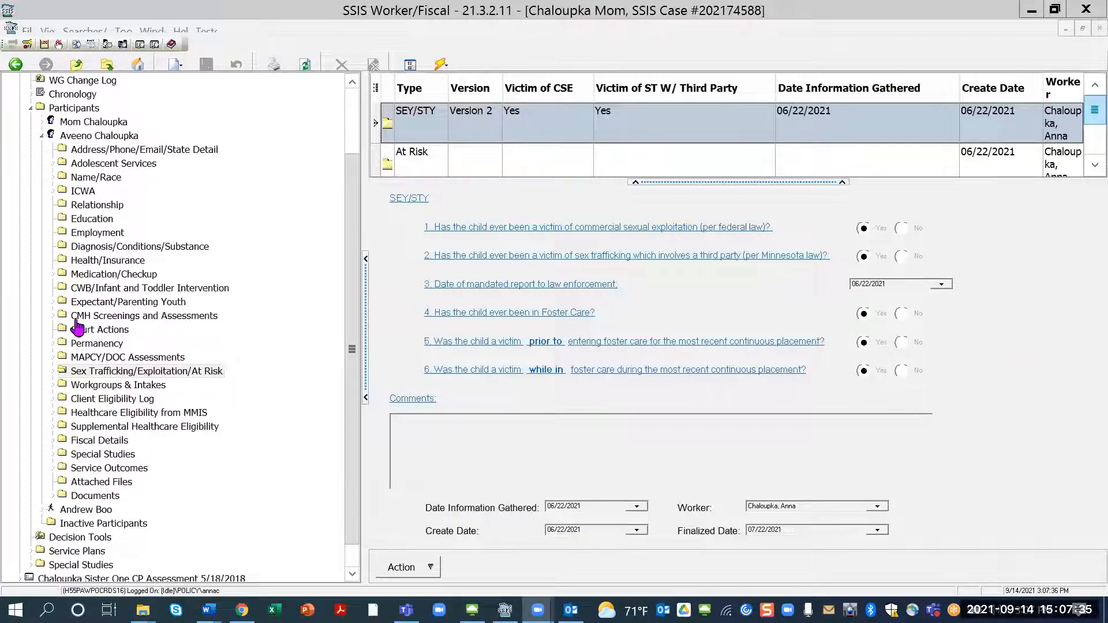
mouse_move(121, 391)
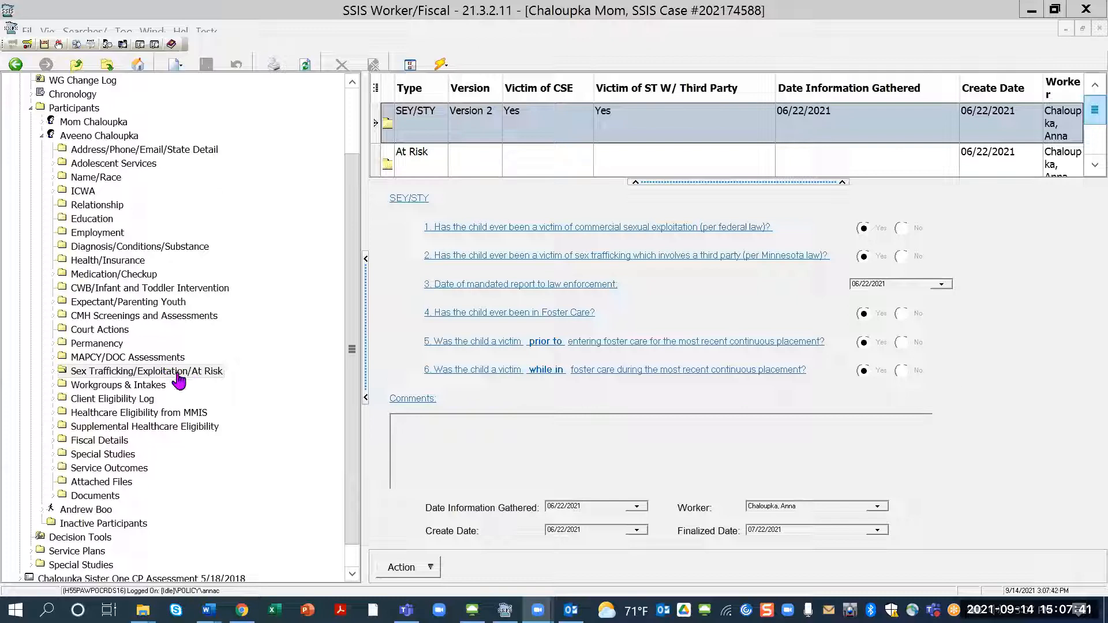
mouse_move(181, 379)
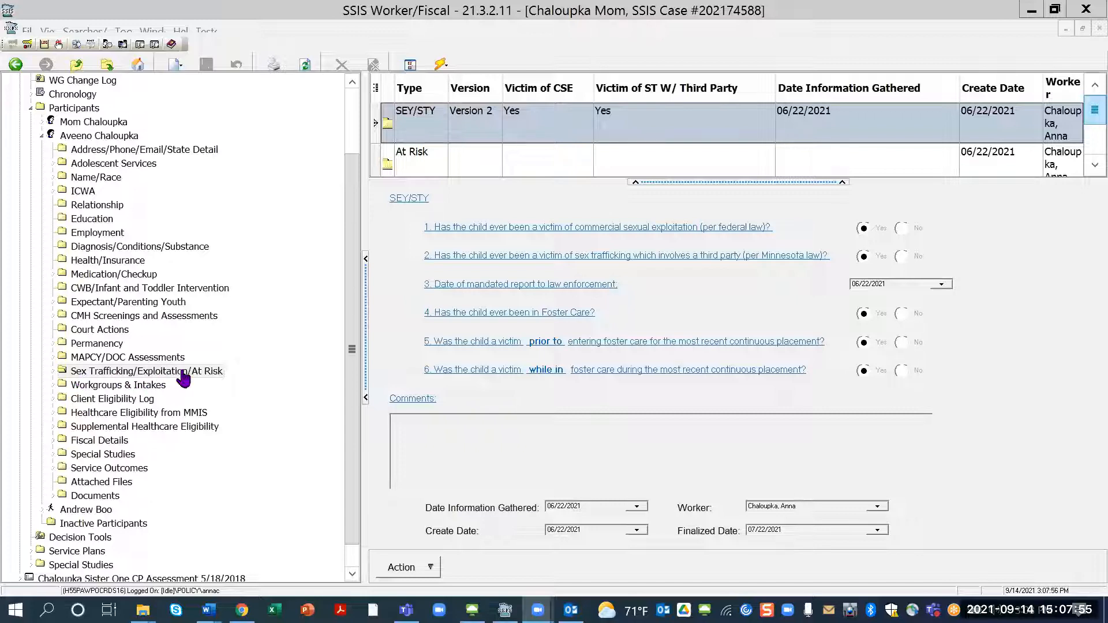
mouse_move(196, 373)
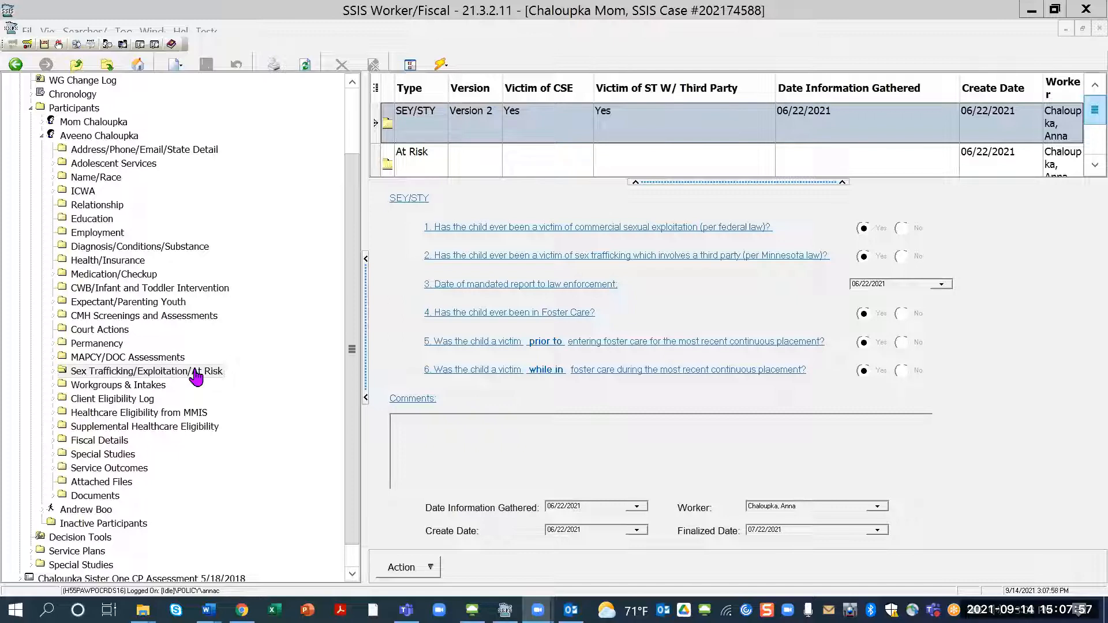
mouse_move(478, 165)
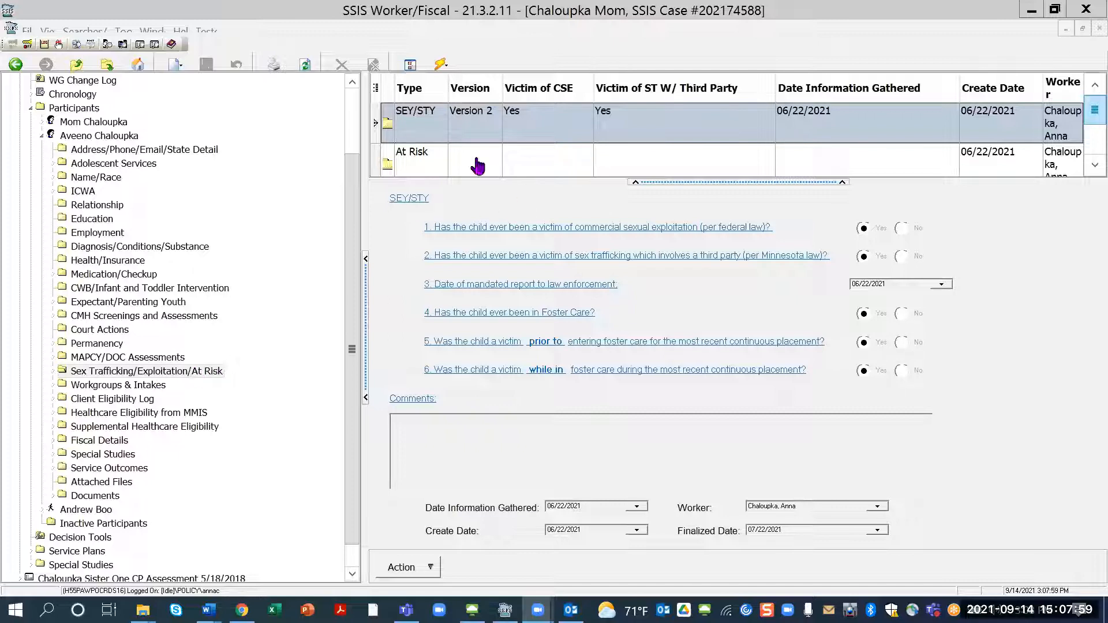
mouse_move(187, 381)
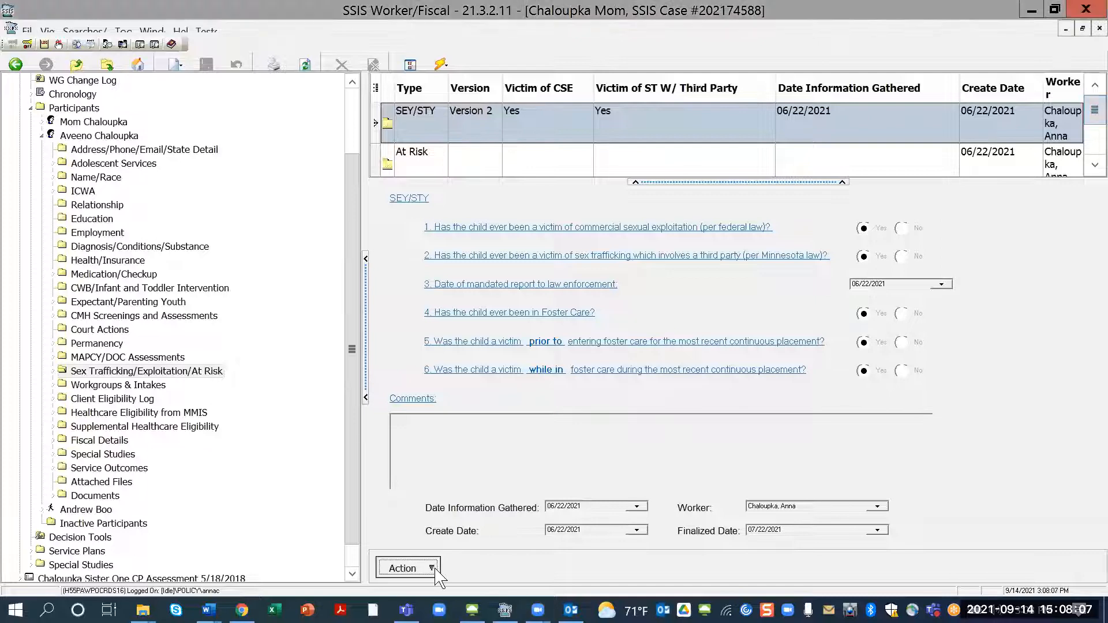
Show the Action menu for the Sex Trafficking/Exploitation/At Risk records, where New At Risk is greyed out
click(408, 568)
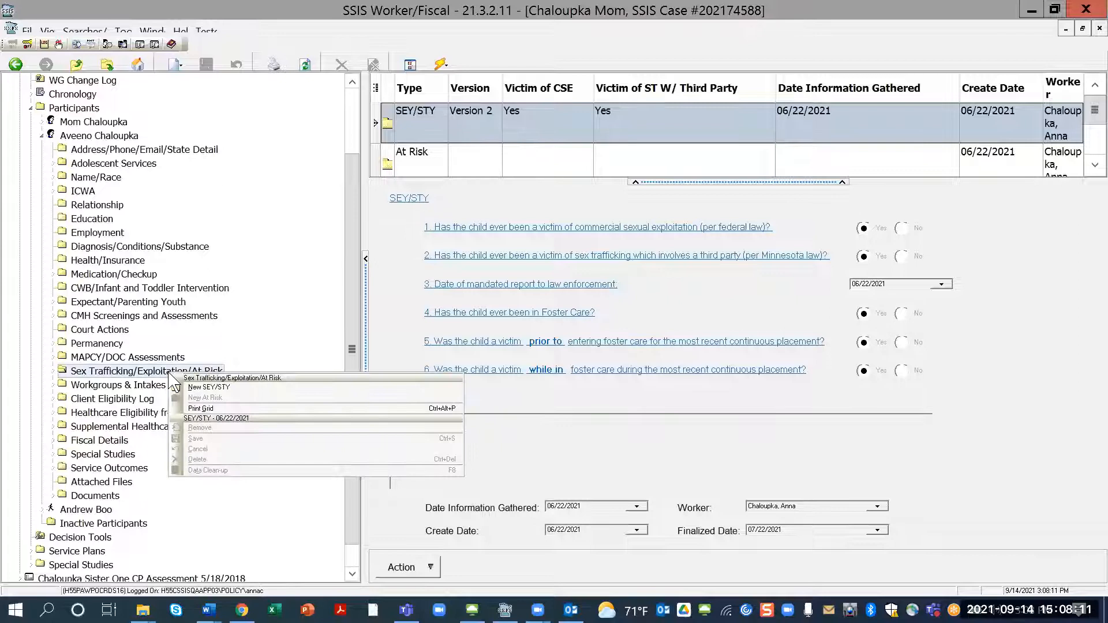
mouse_move(208, 388)
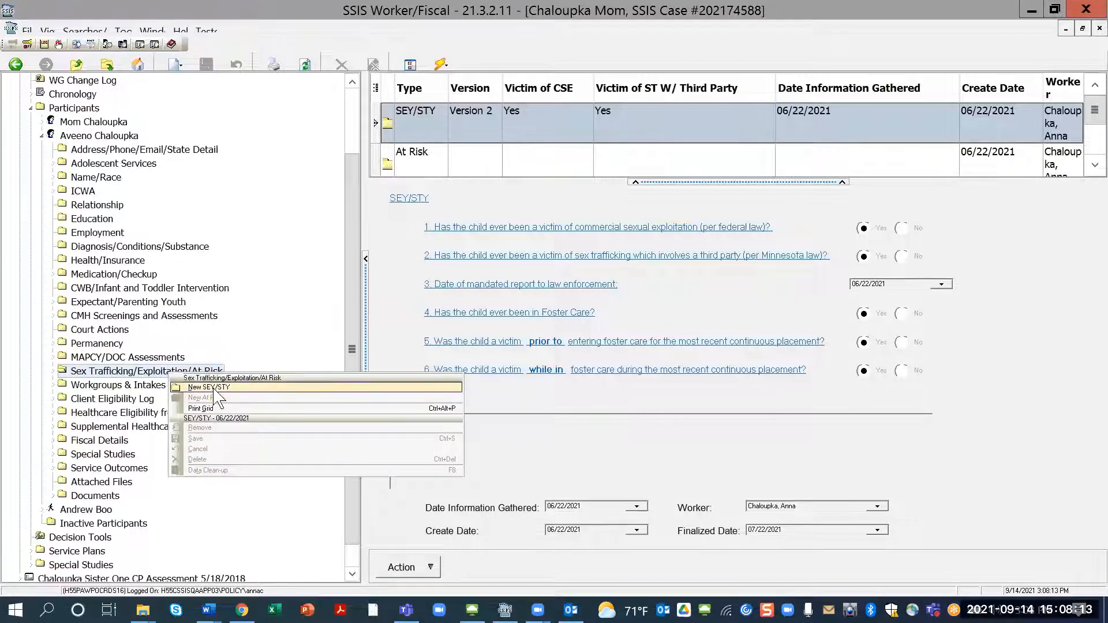
mouse_move(206, 397)
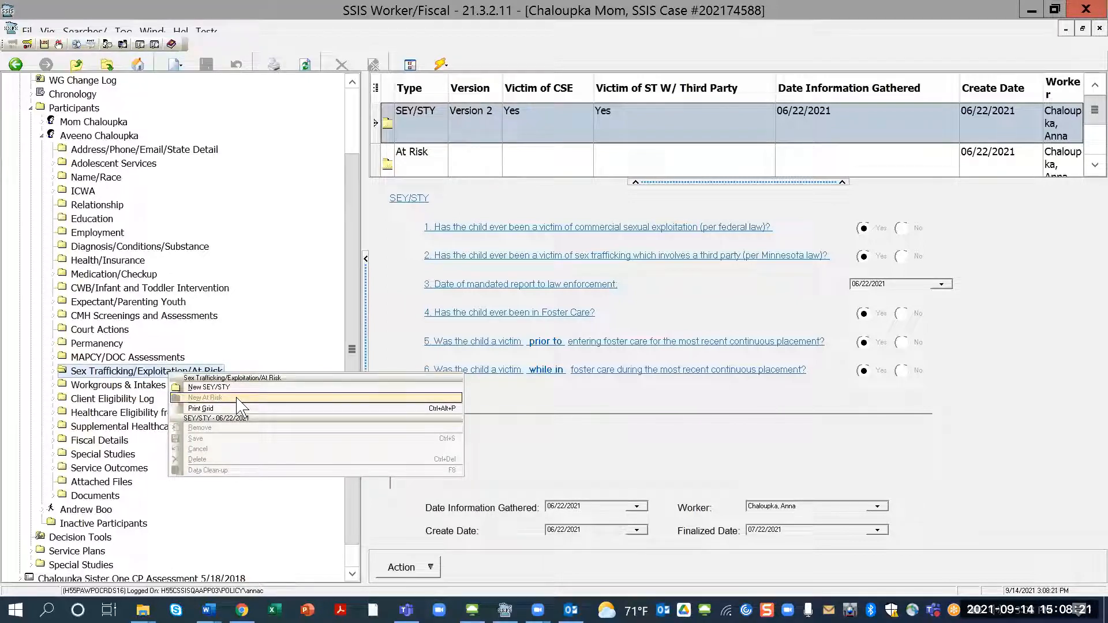
mouse_move(275, 403)
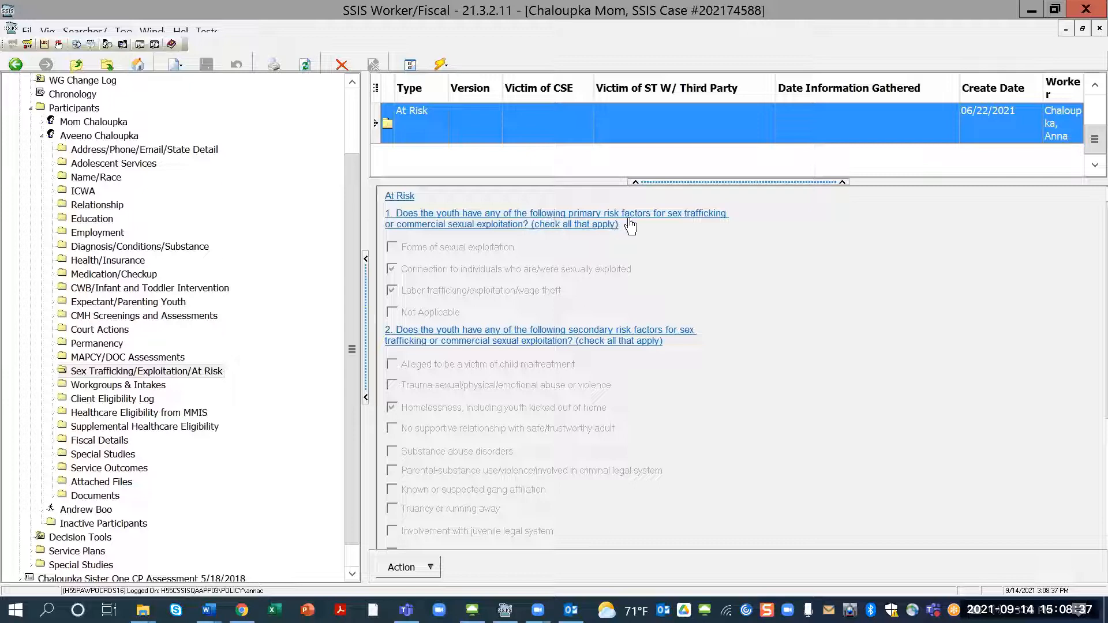
mouse_move(660, 232)
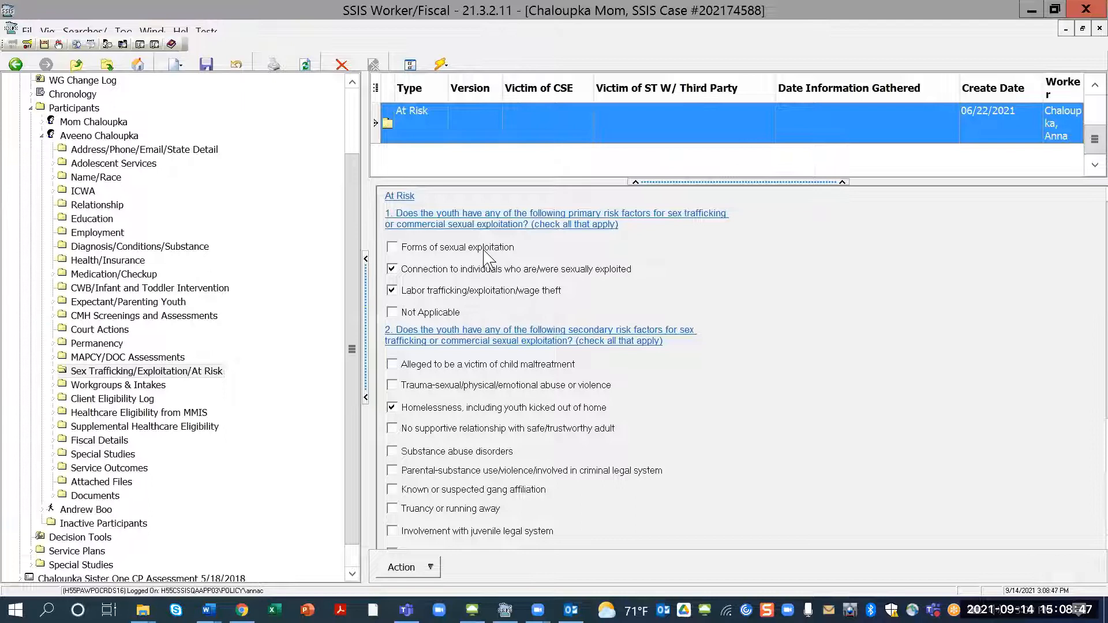
mouse_move(542, 276)
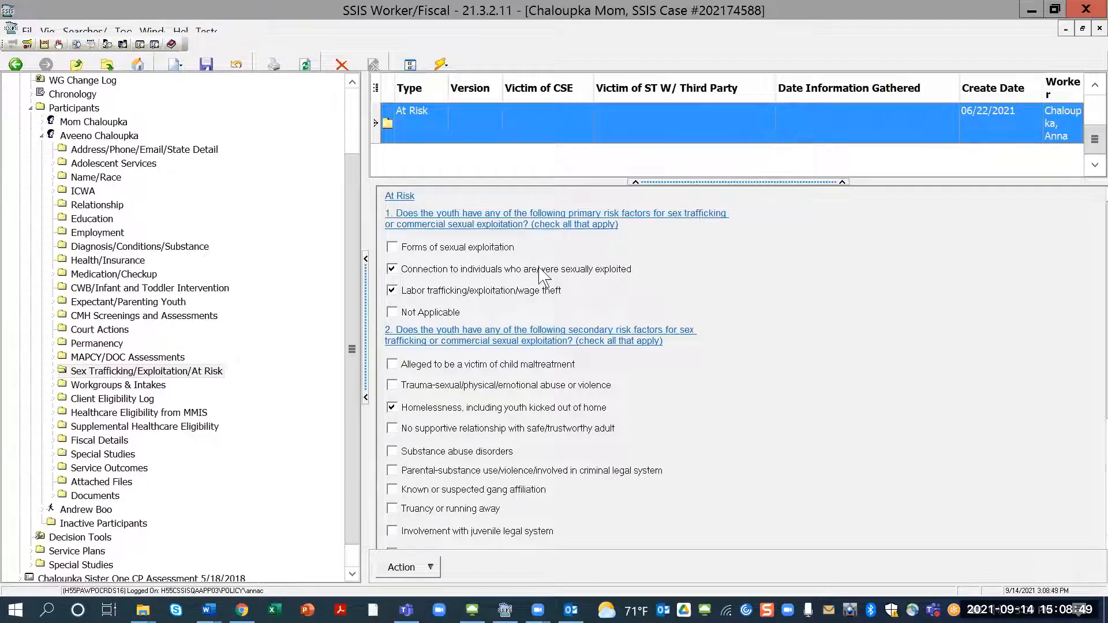
mouse_move(672, 246)
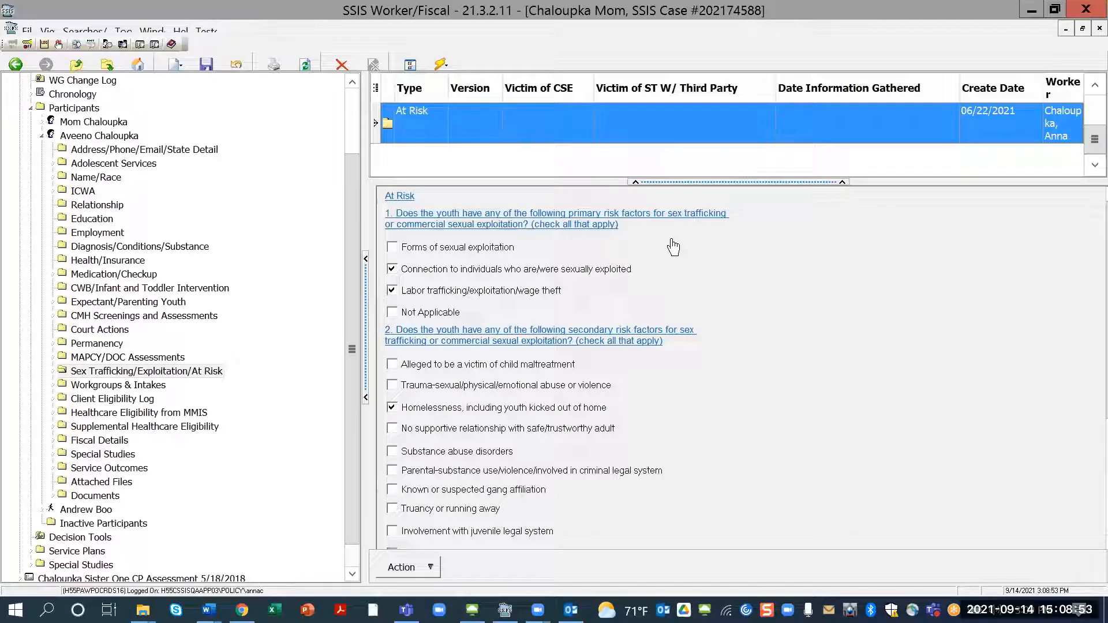
mouse_move(443, 286)
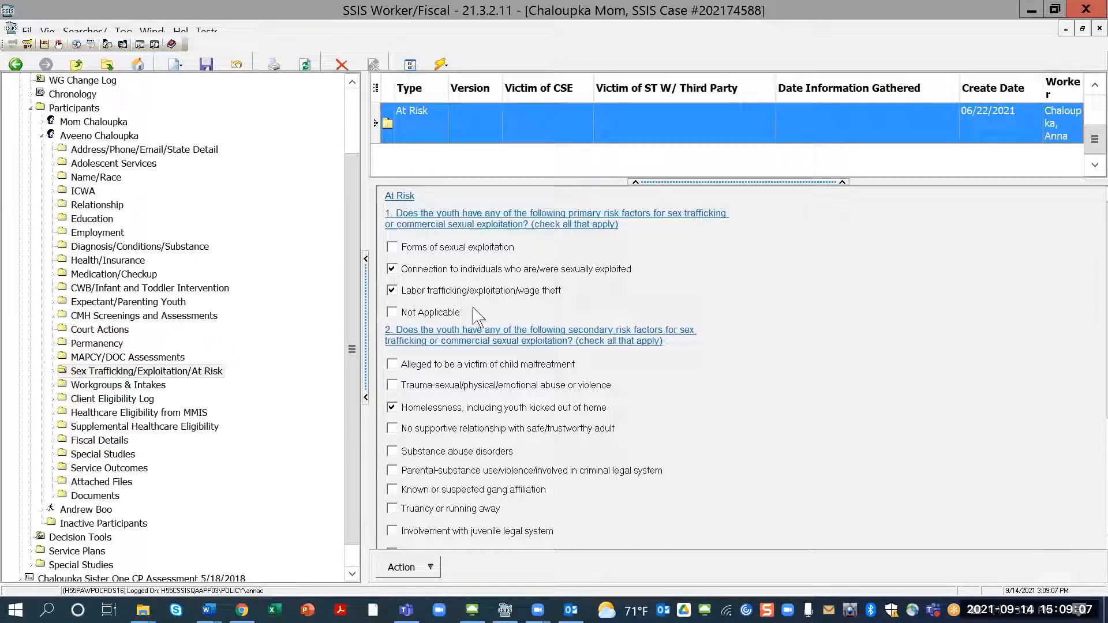
mouse_move(559, 306)
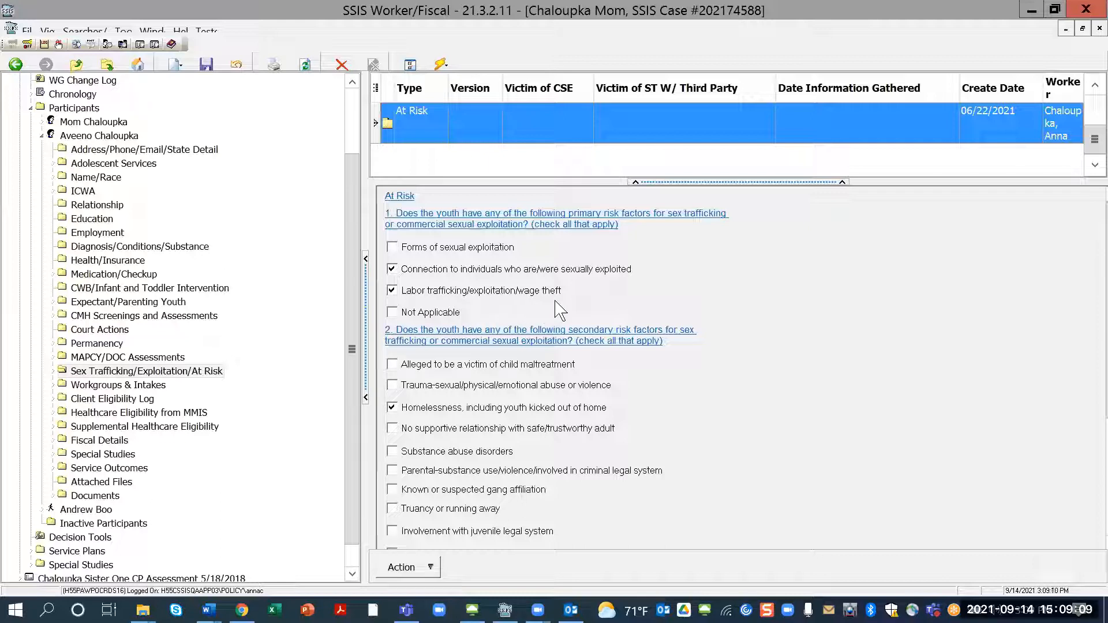
mouse_move(413, 323)
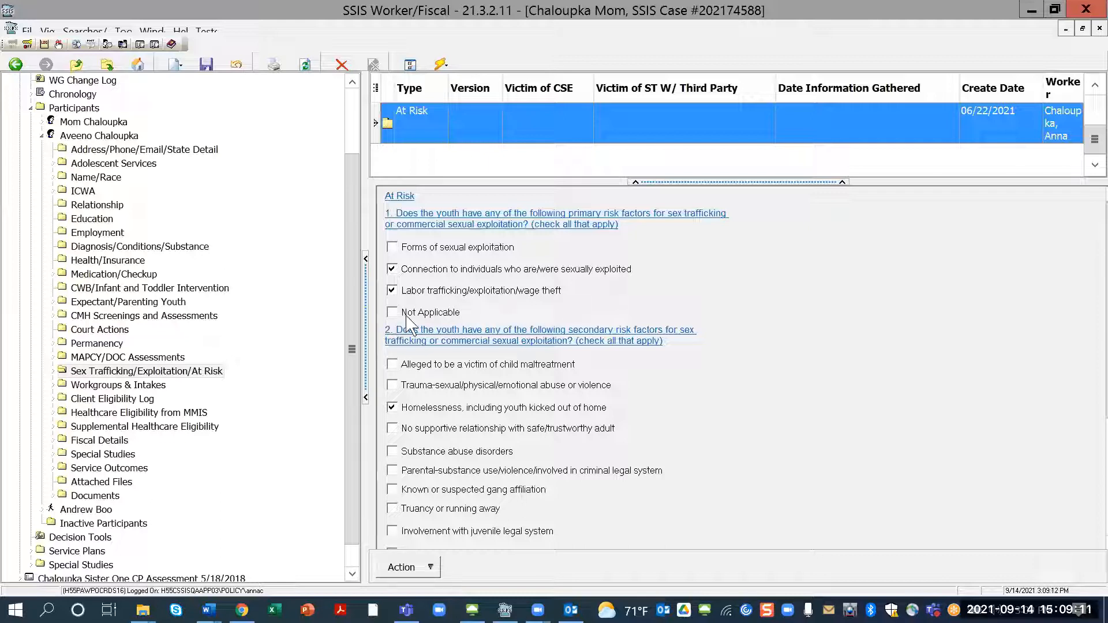
mouse_move(458, 322)
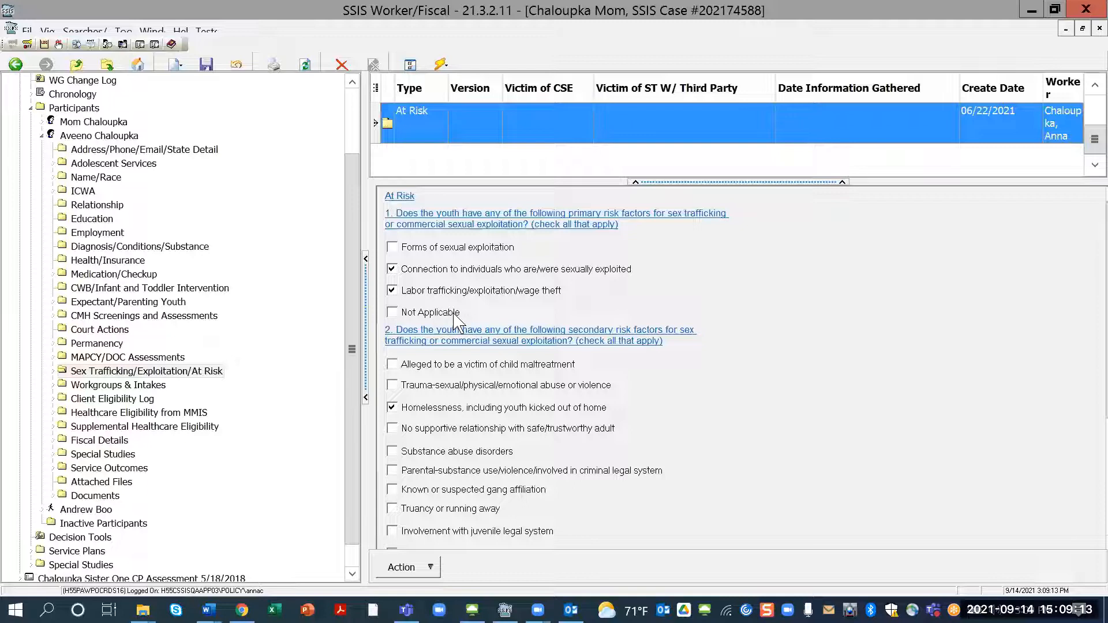
mouse_move(397, 333)
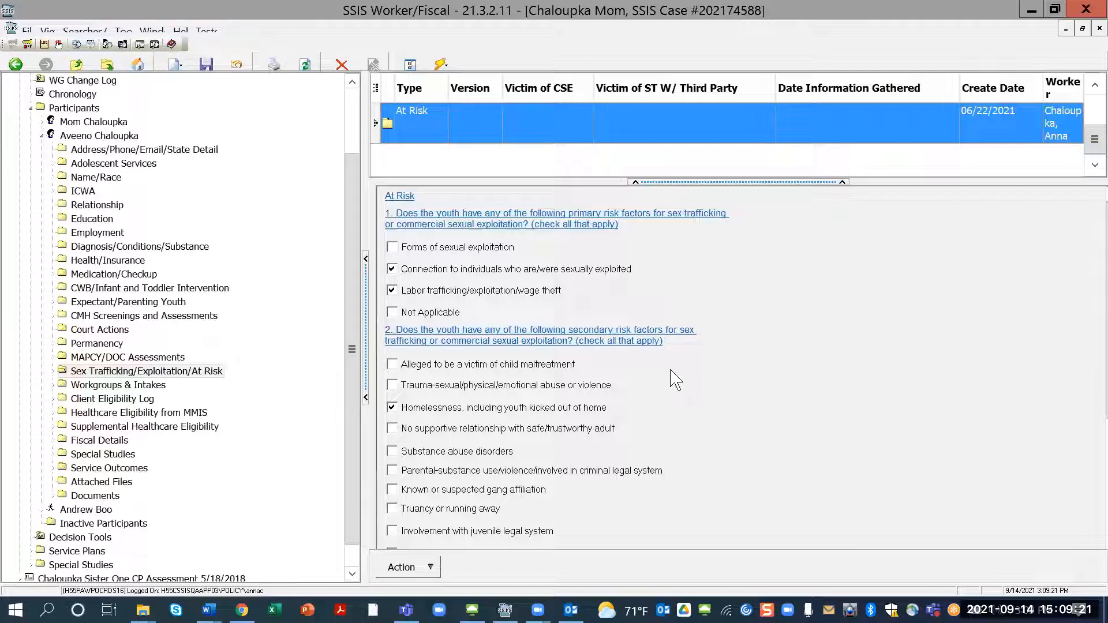
mouse_move(676, 351)
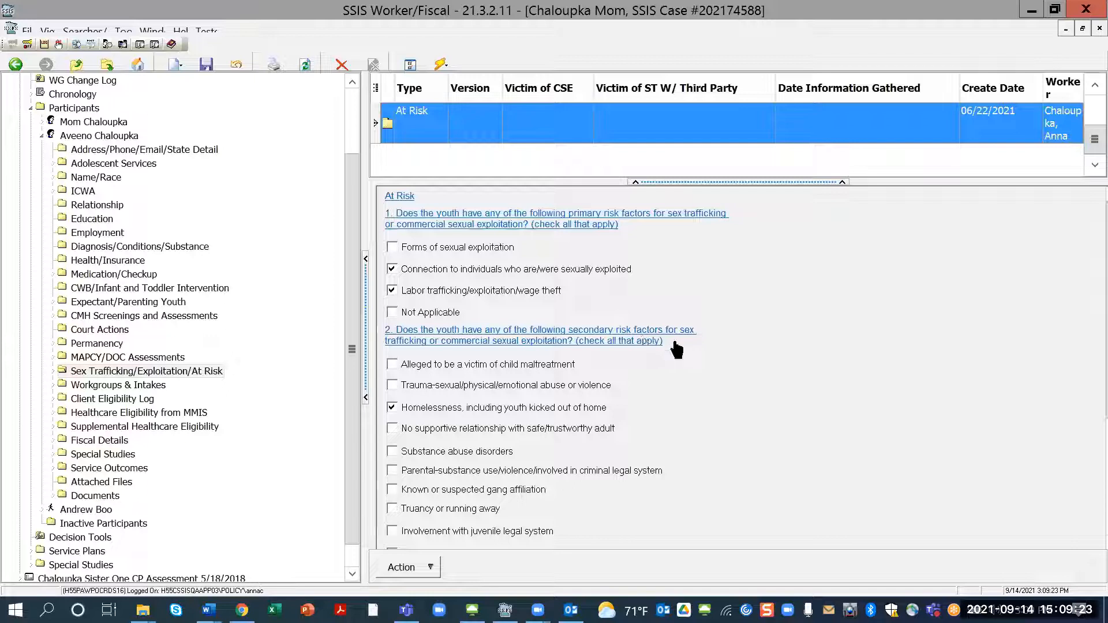
mouse_move(686, 413)
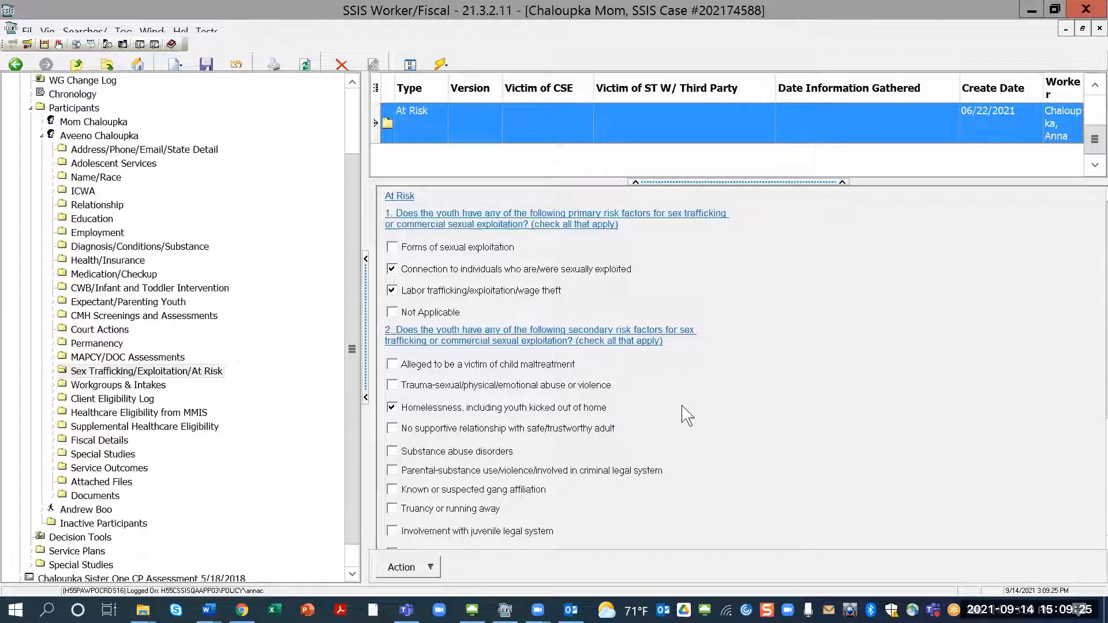
mouse_move(770, 360)
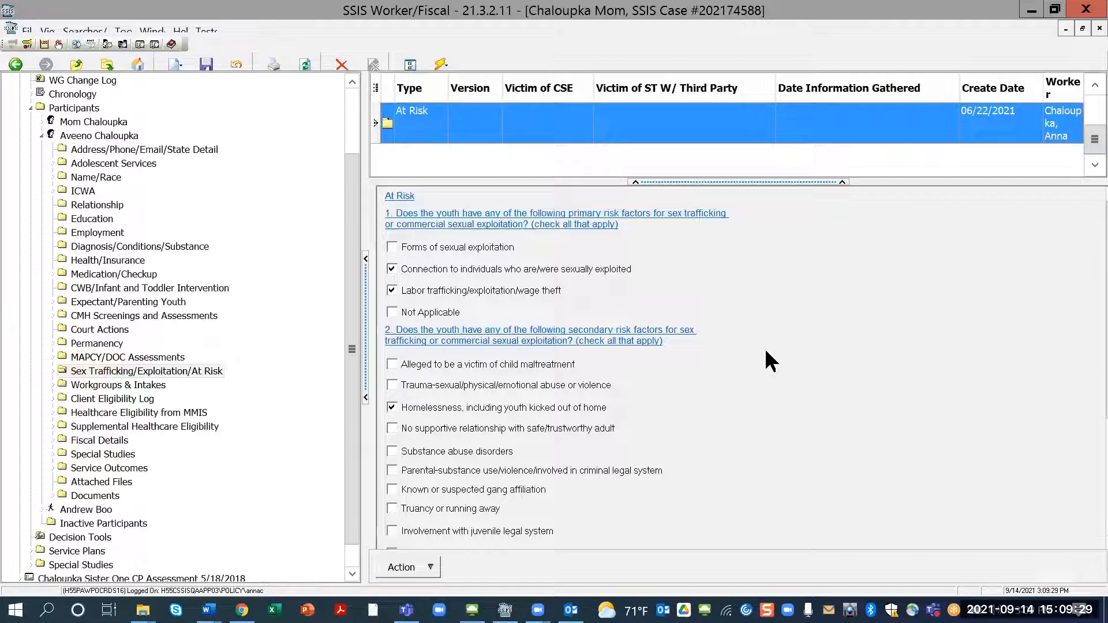
mouse_move(672, 244)
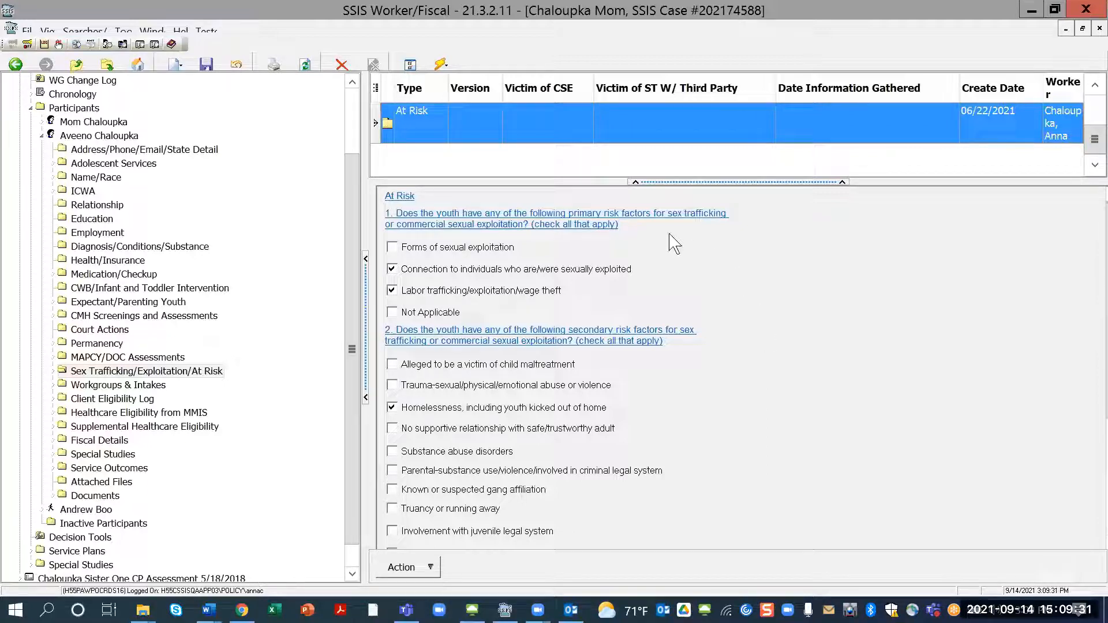
mouse_move(565, 219)
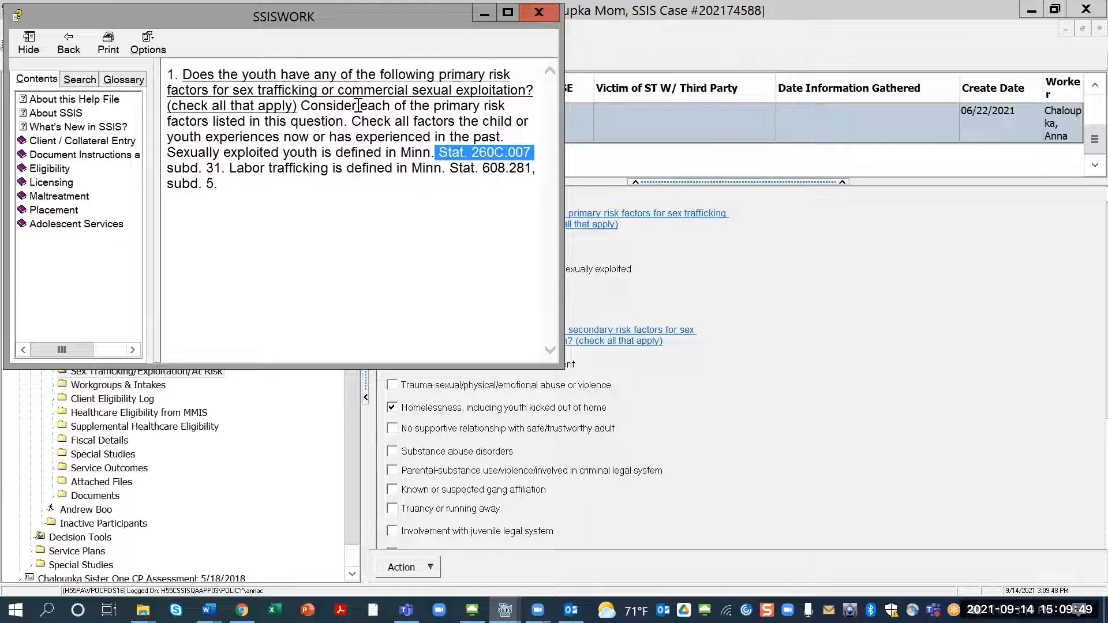
Close the SSISWORK help window for question 1 on primary risk factors
click(411, 282)
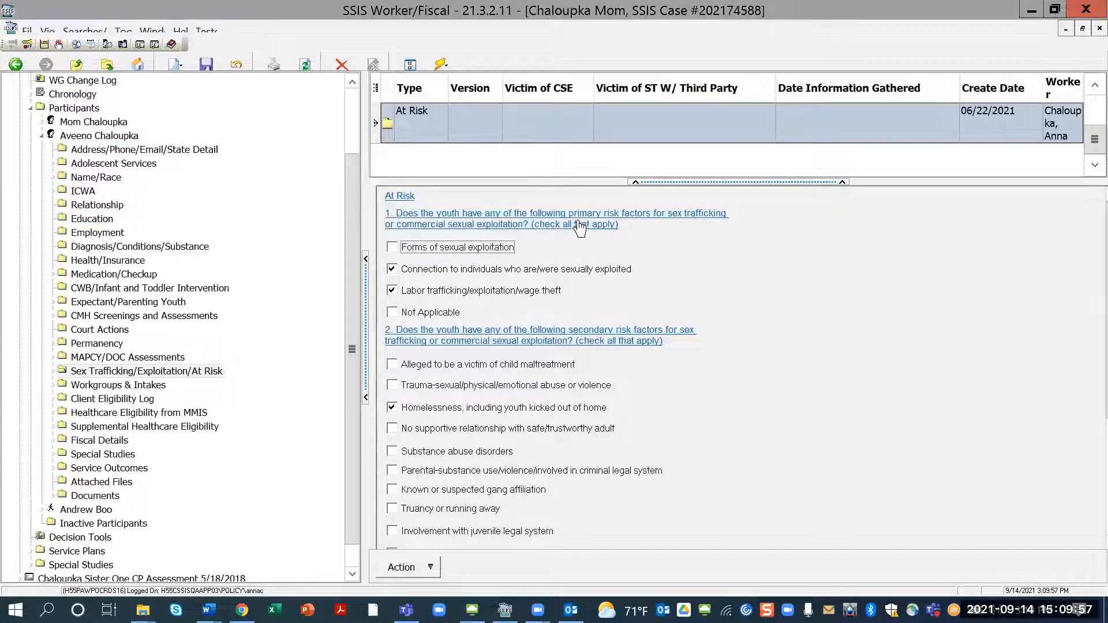
mouse_move(646, 233)
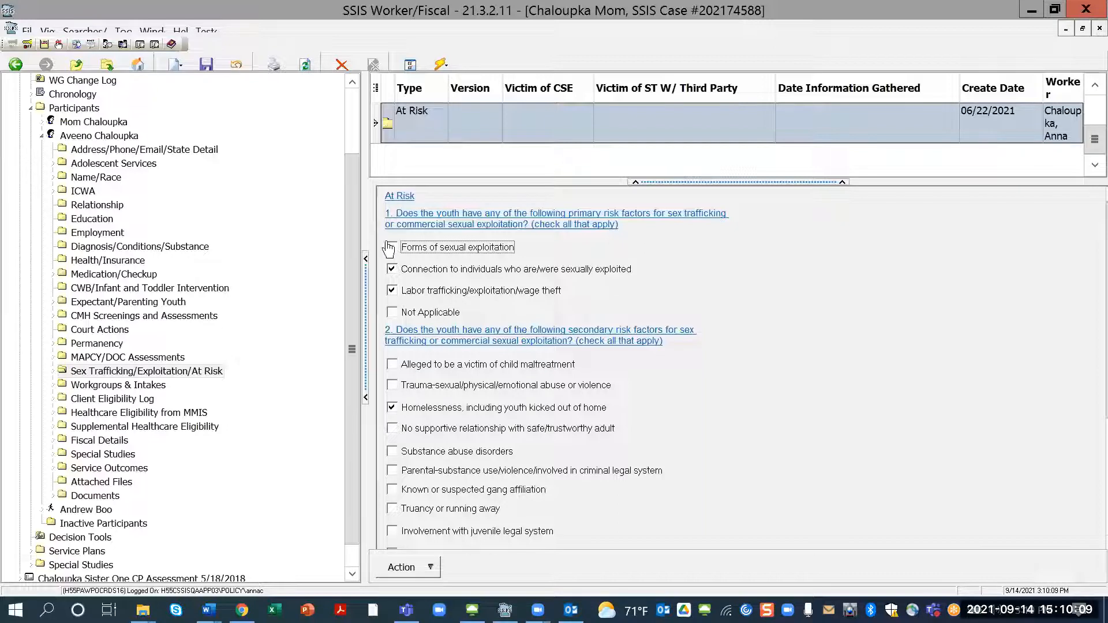
Save the At Risk assessment with its checked risk factors via the Save toolbar button
click(392, 247)
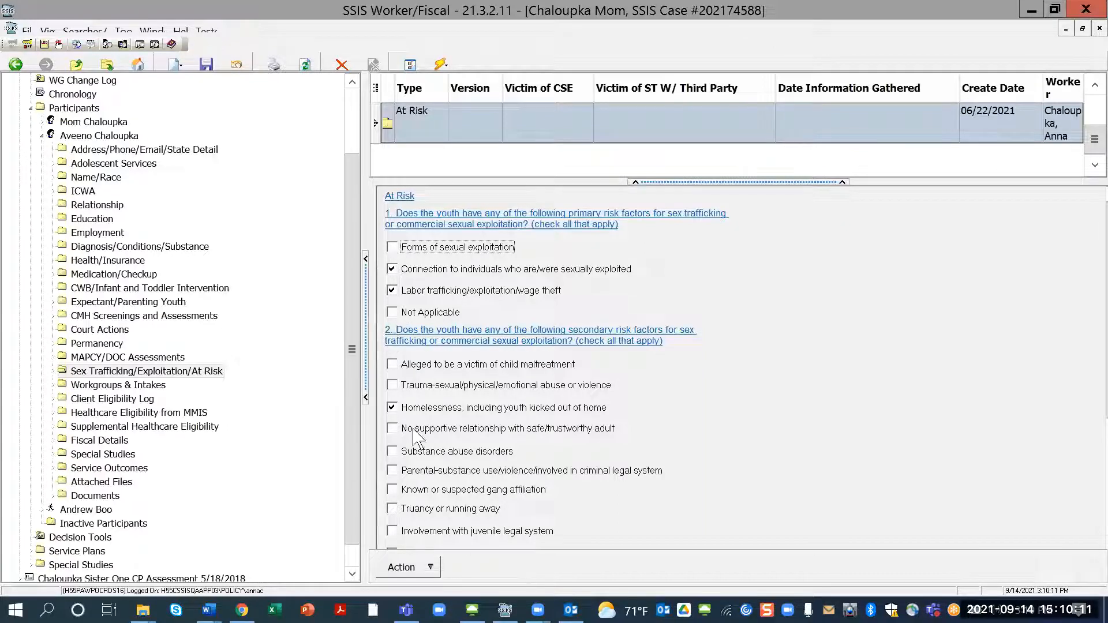
mouse_move(459, 392)
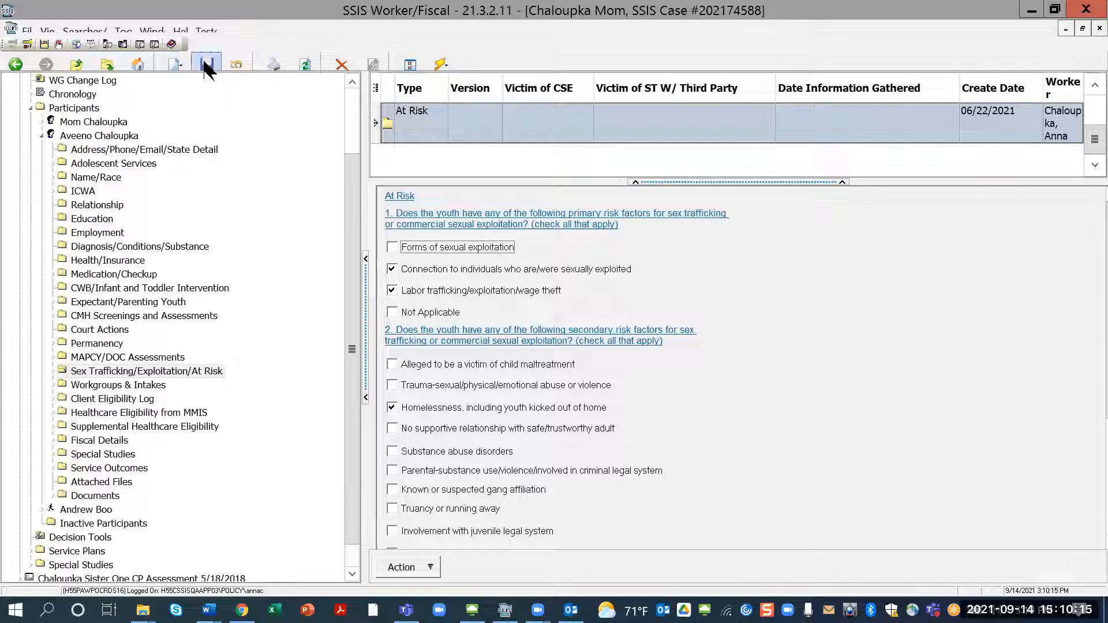
click(207, 64)
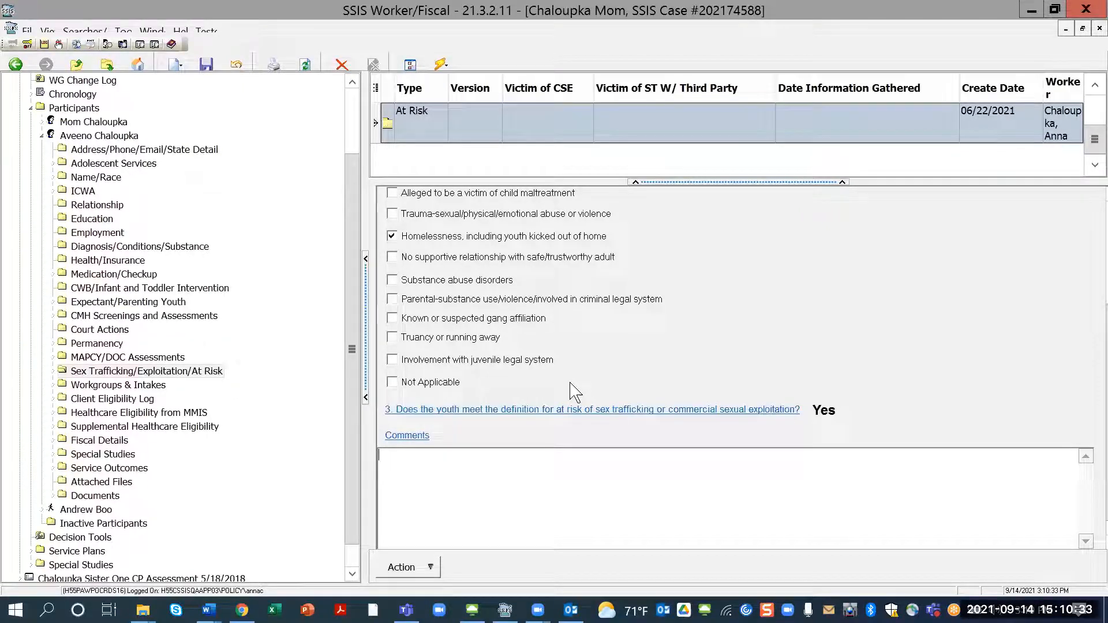
mouse_move(835, 236)
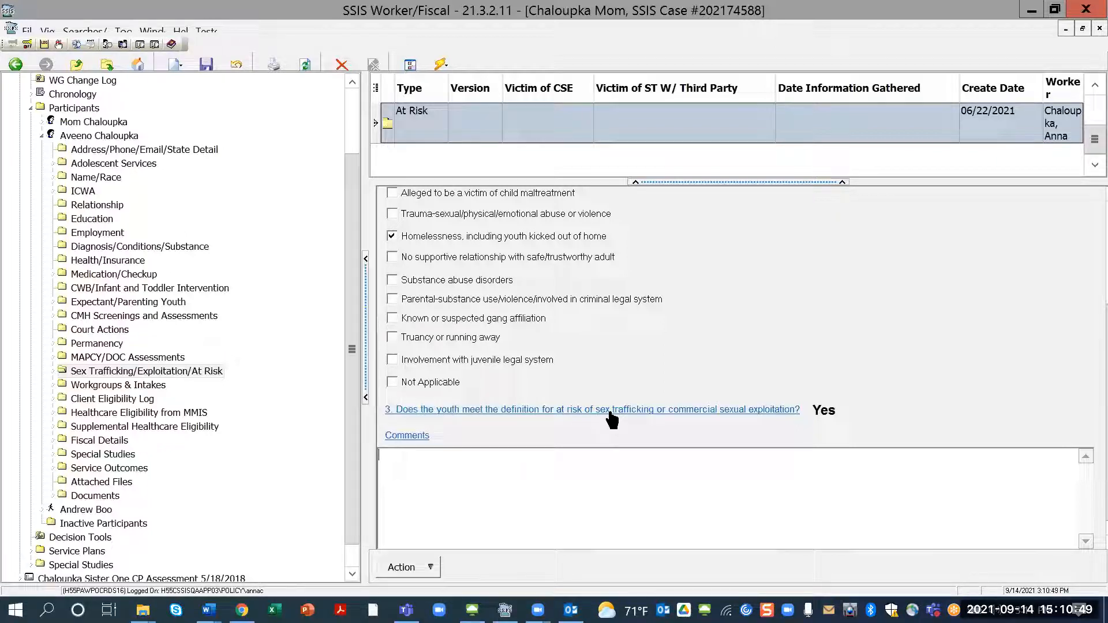
mouse_move(717, 424)
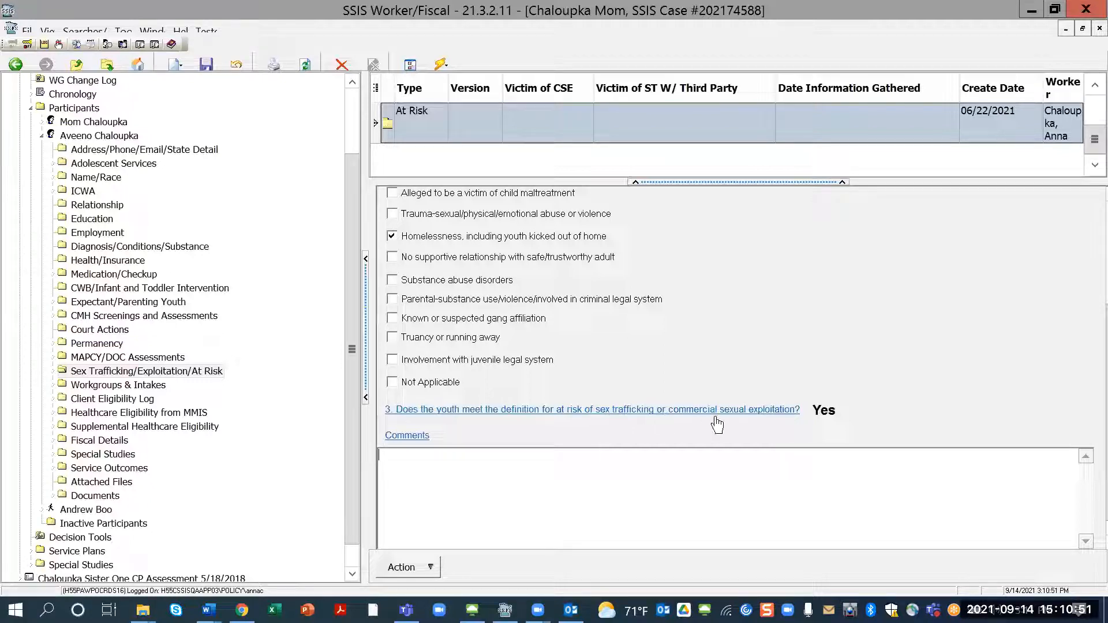
mouse_move(825, 433)
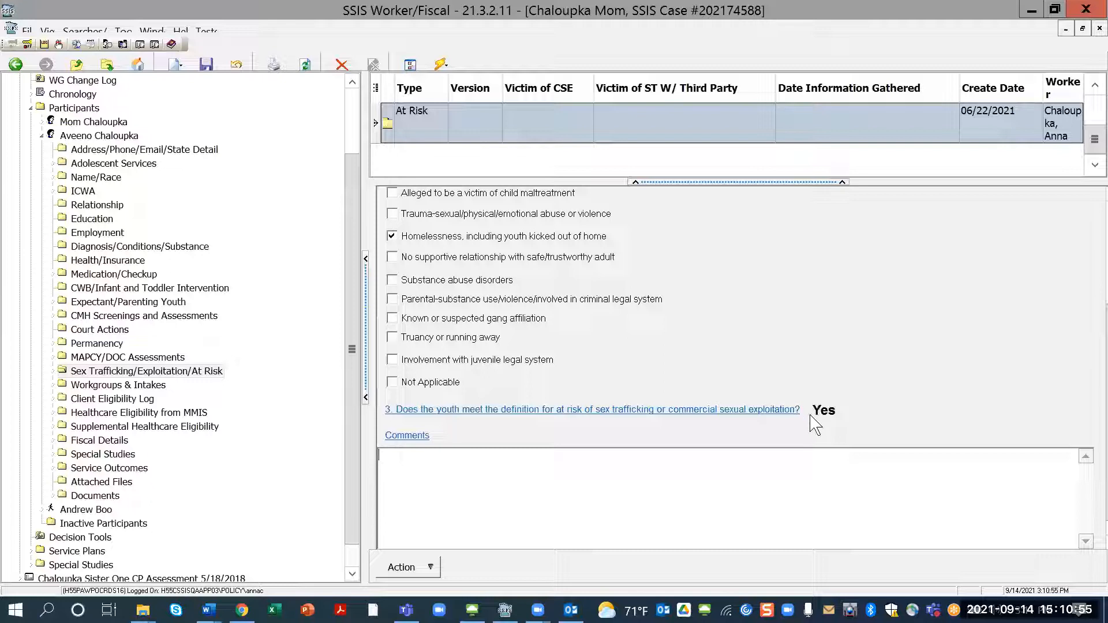
mouse_move(697, 338)
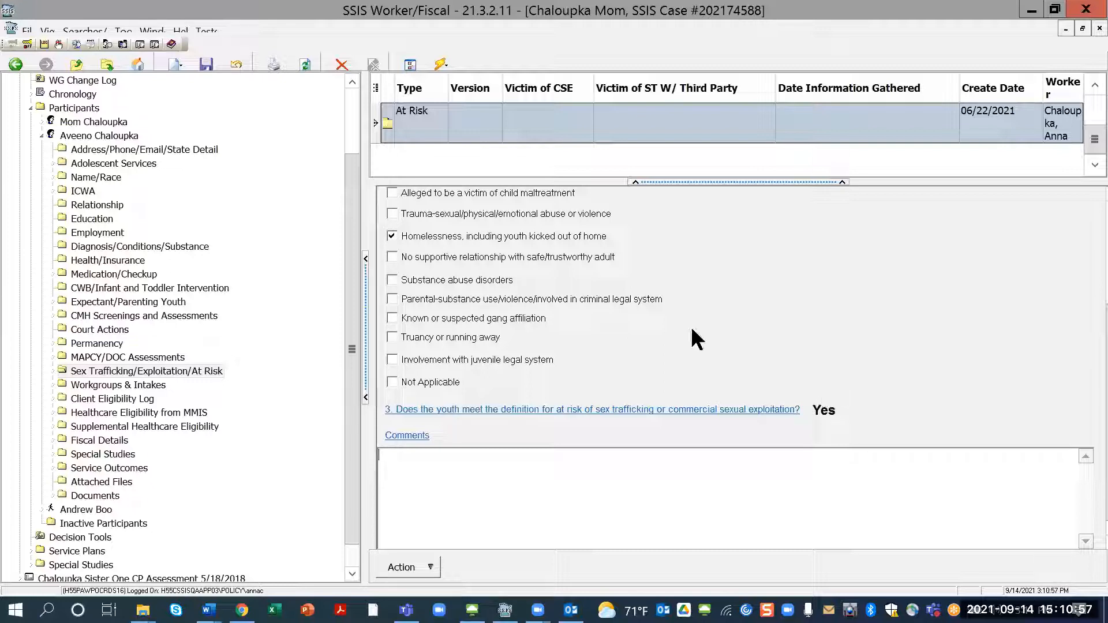
mouse_move(632, 225)
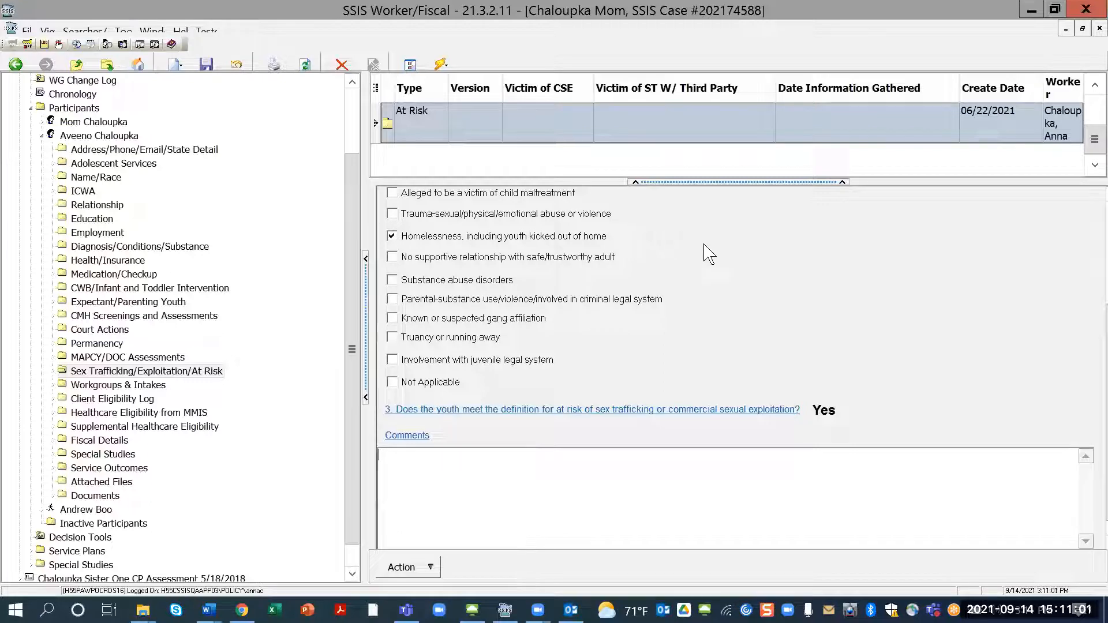
mouse_move(856, 417)
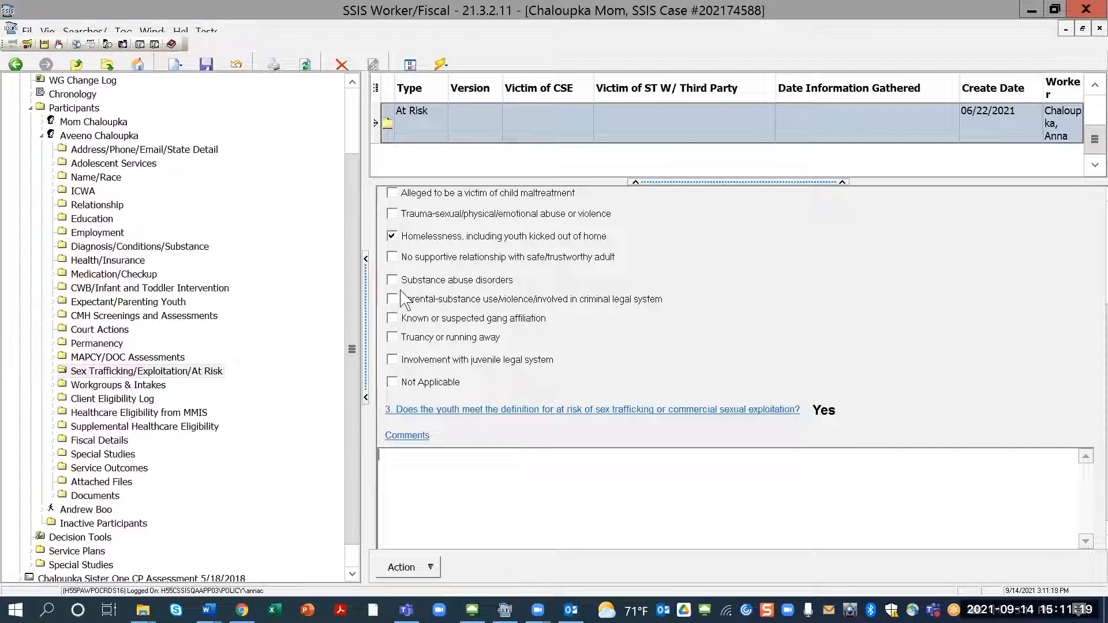
mouse_move(80, 123)
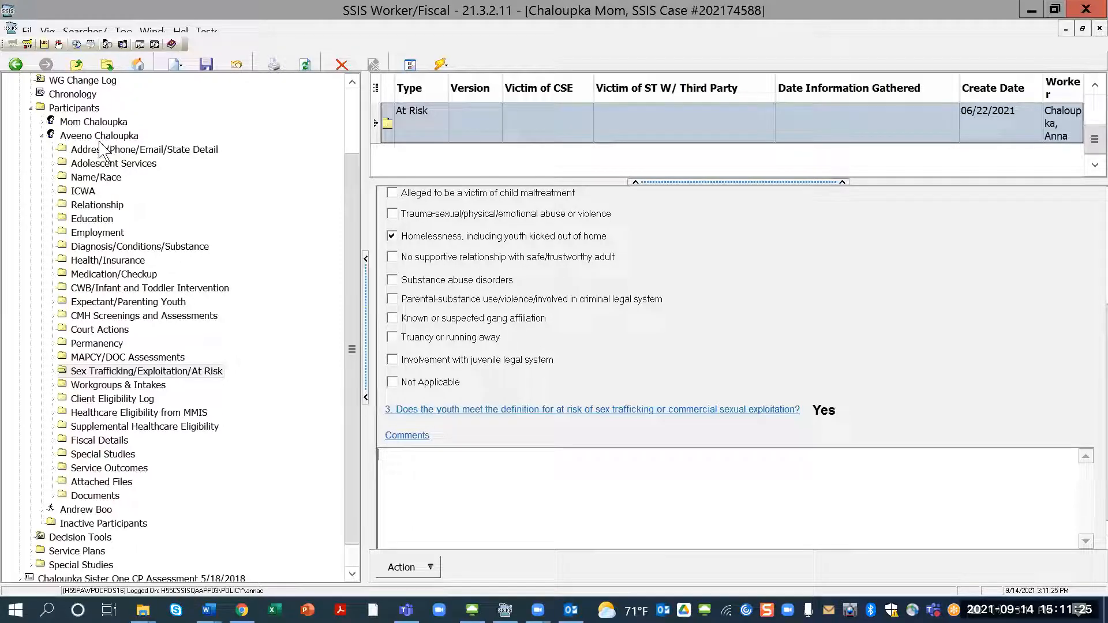
mouse_move(67, 357)
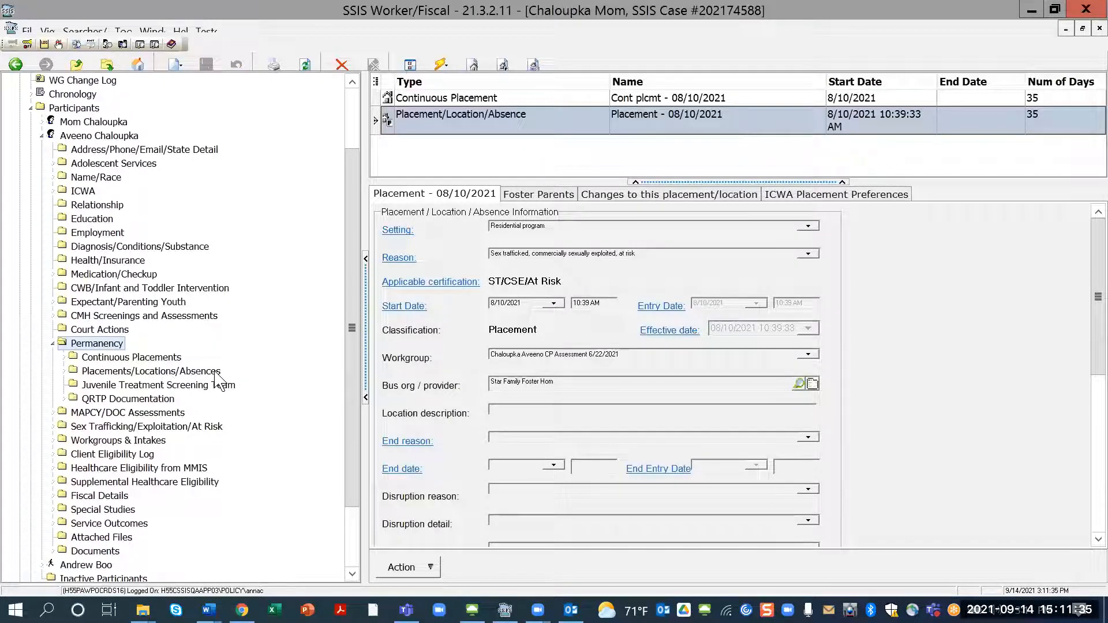
Open Placement - 08/10/2021 from Placements/Locations/Absences under Permanency
click(150, 370)
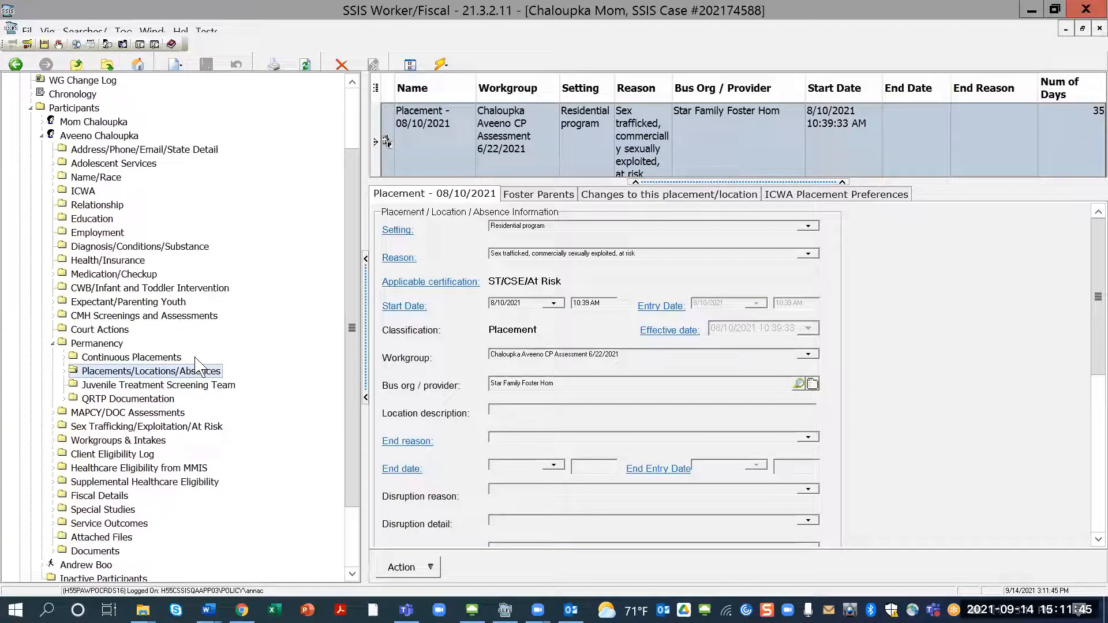
right_click(150, 371)
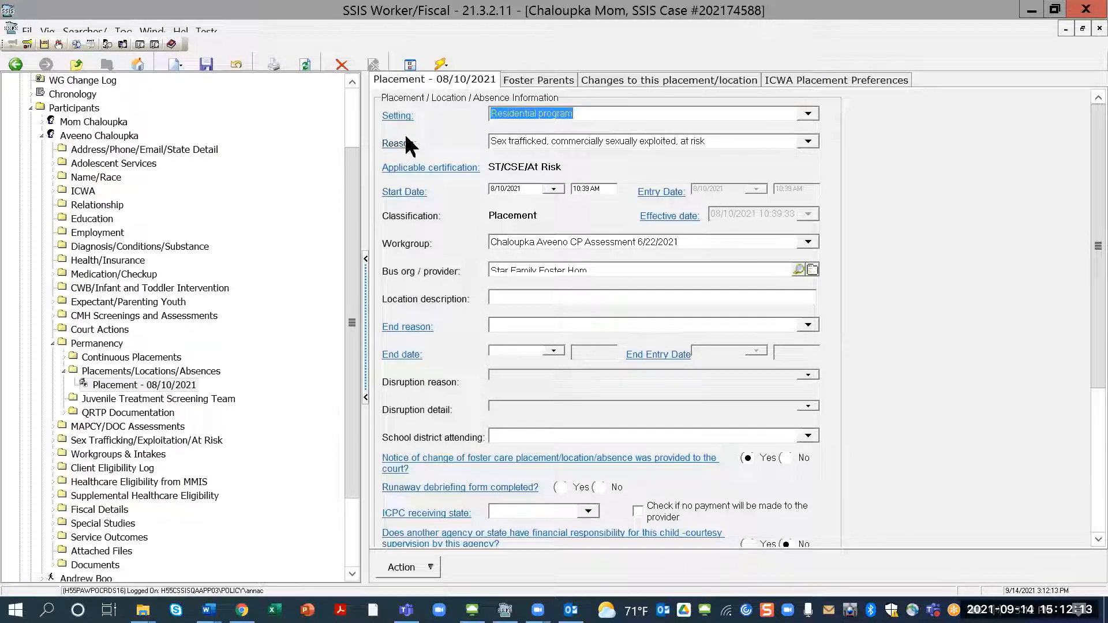
mouse_move(443, 126)
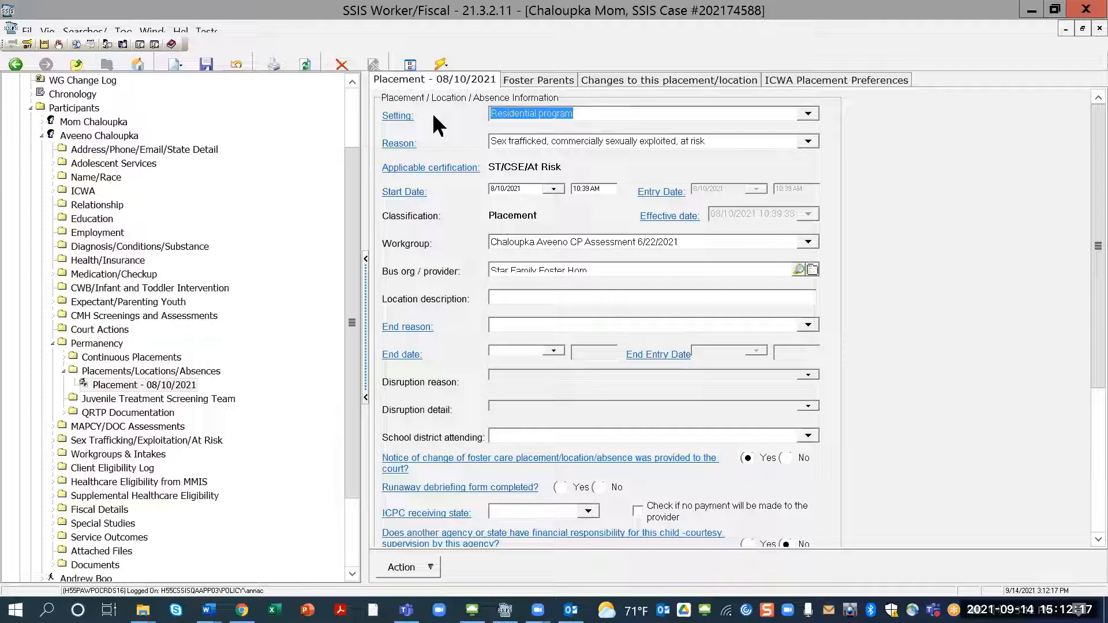
mouse_move(809, 121)
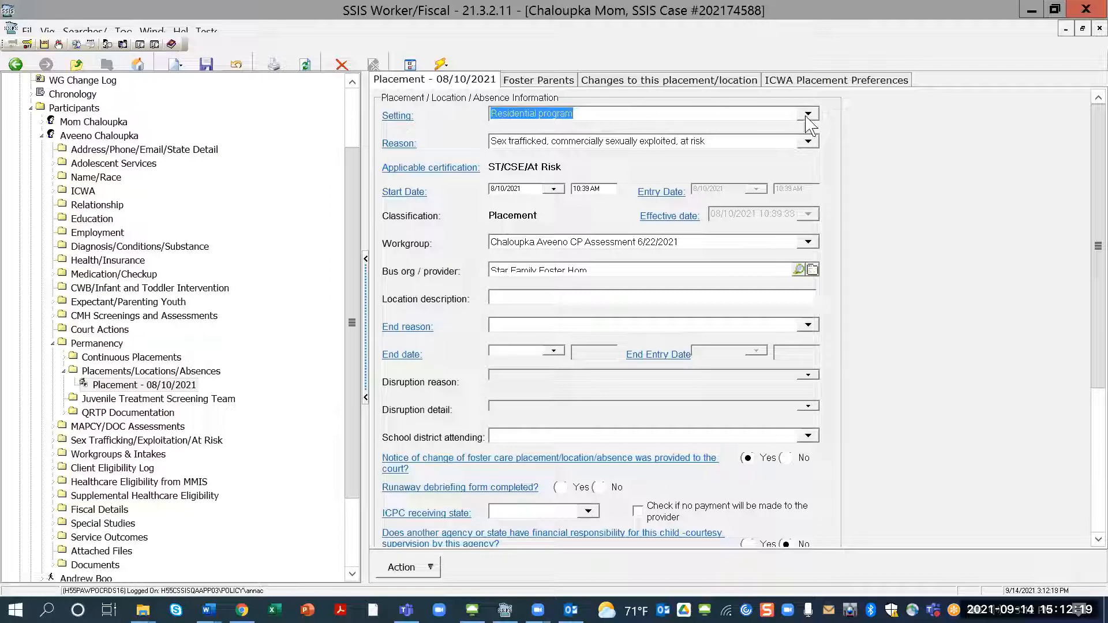
click(808, 114)
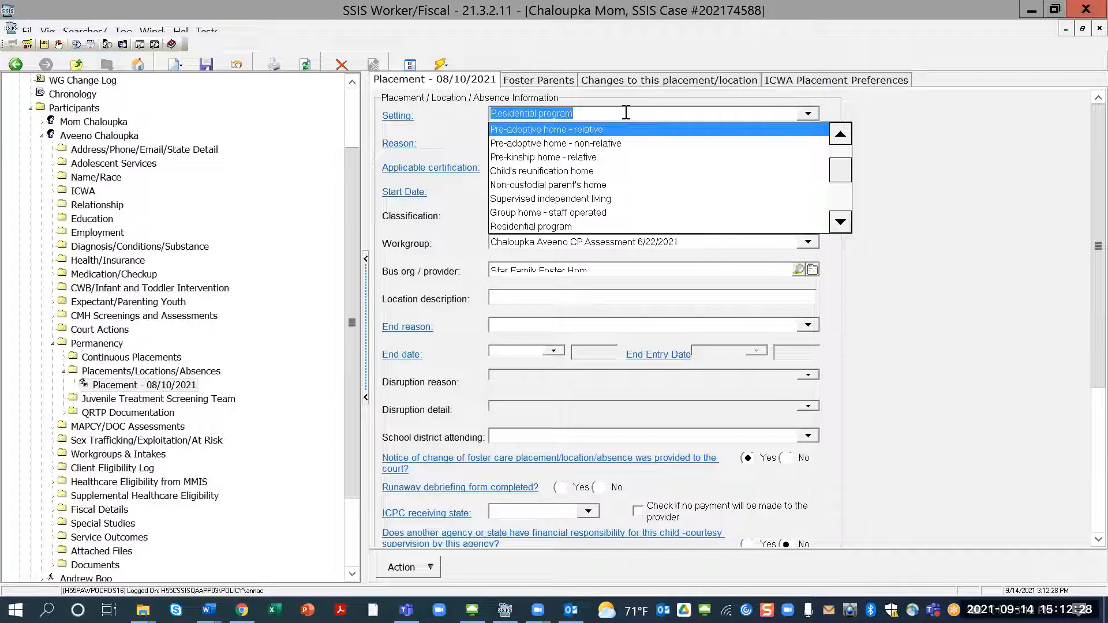
mouse_move(591, 212)
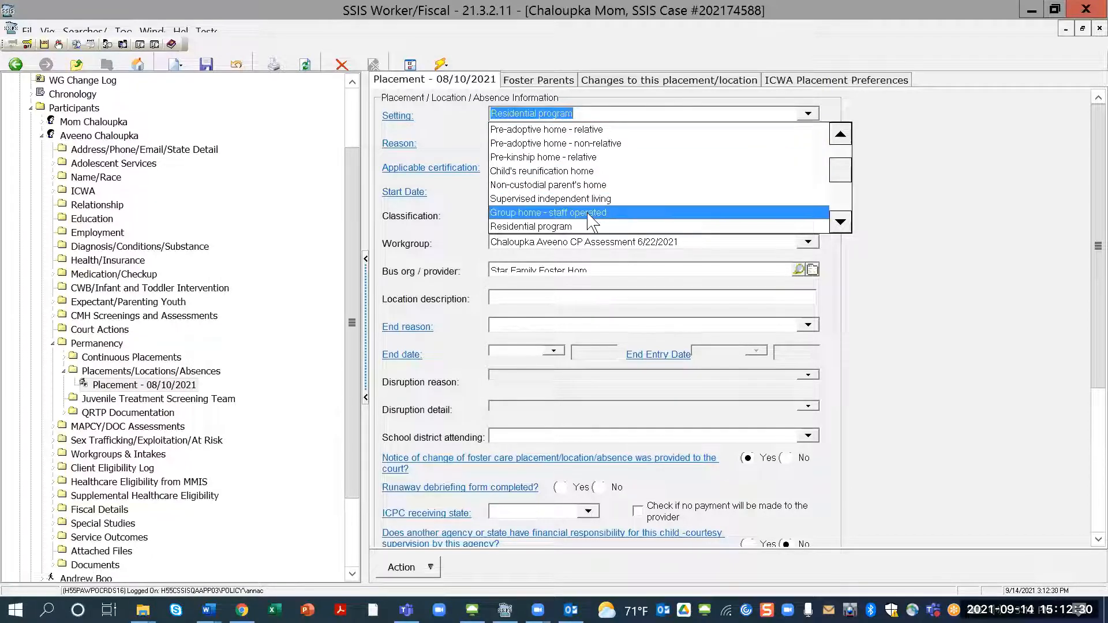
mouse_move(627, 222)
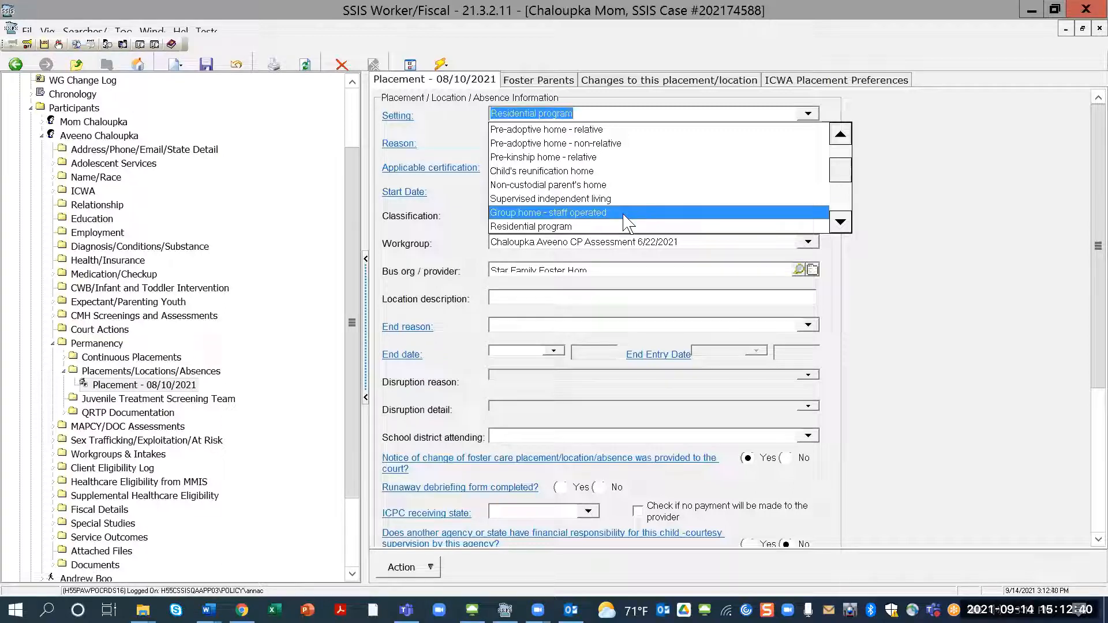
mouse_move(615, 222)
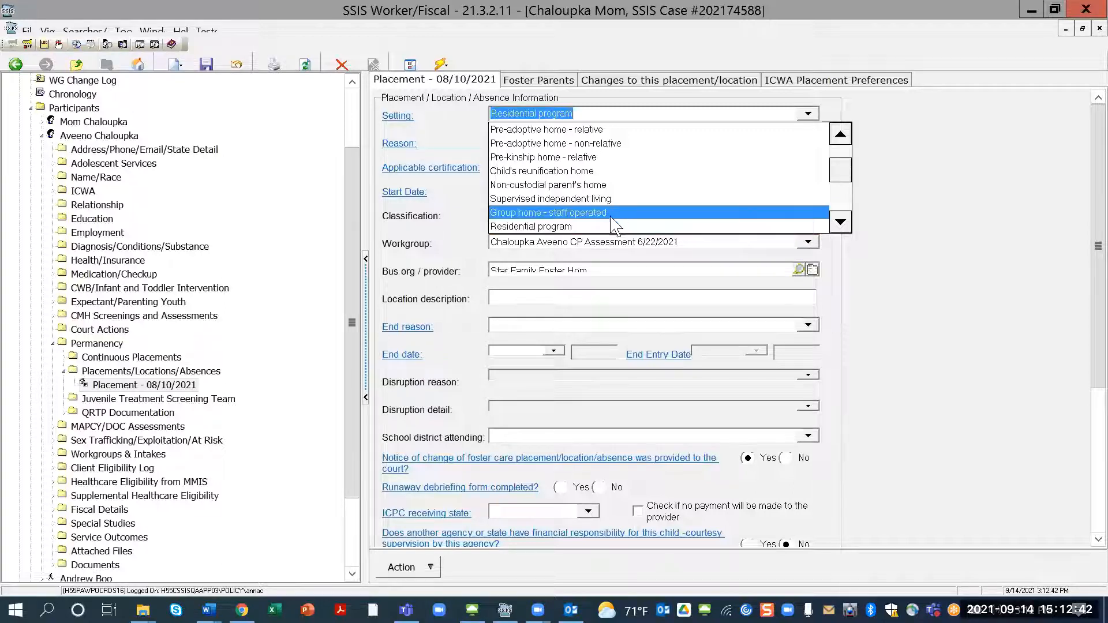
mouse_move(622, 226)
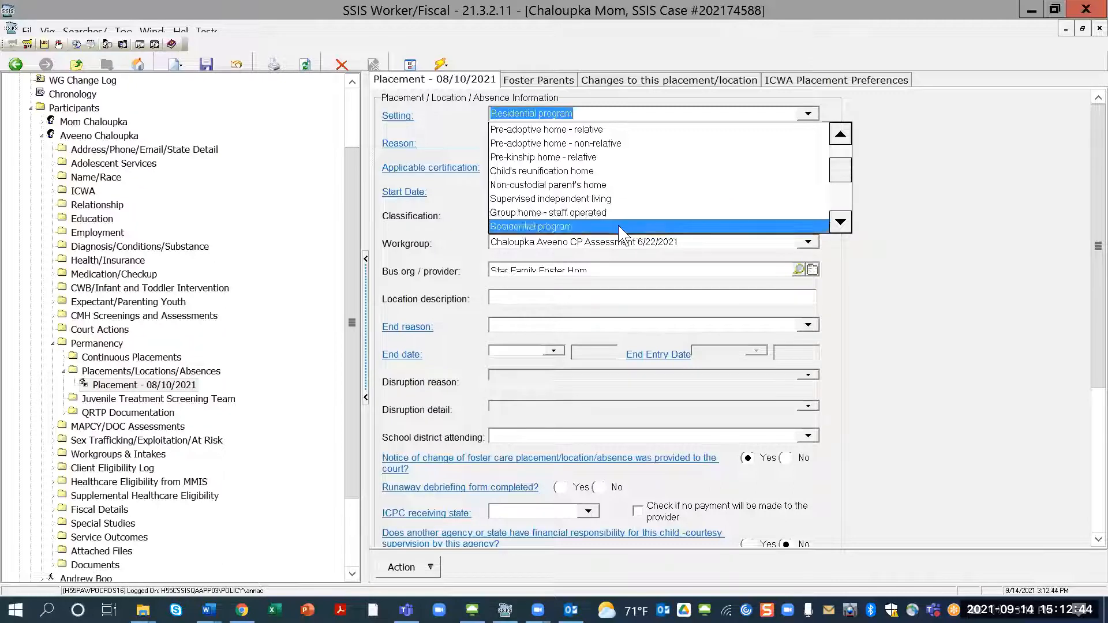
click(530, 226)
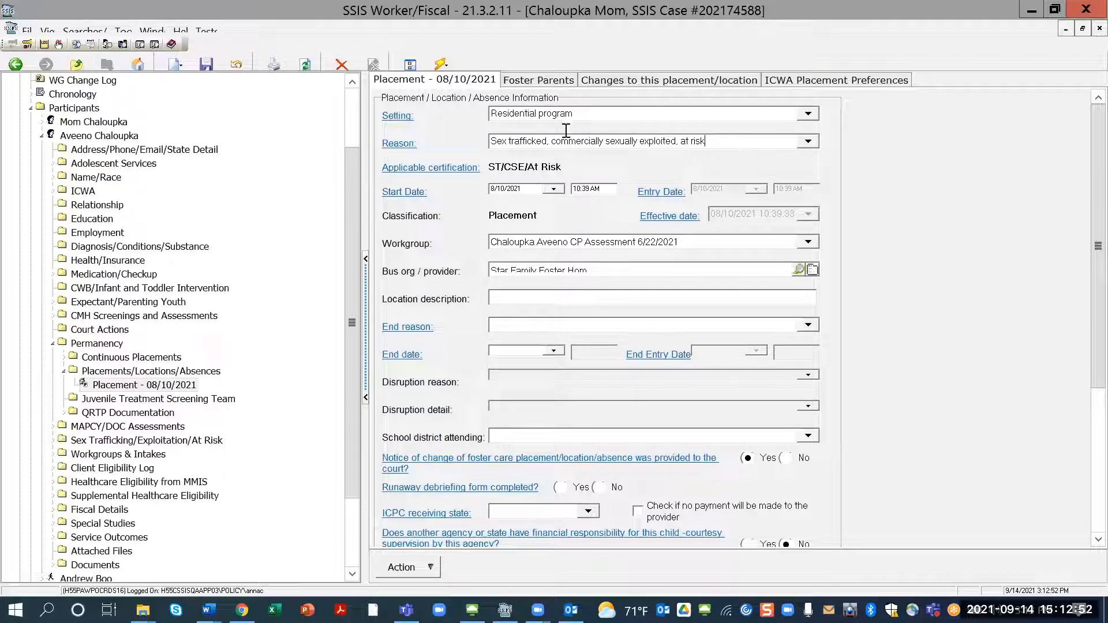
triple_click(595, 141)
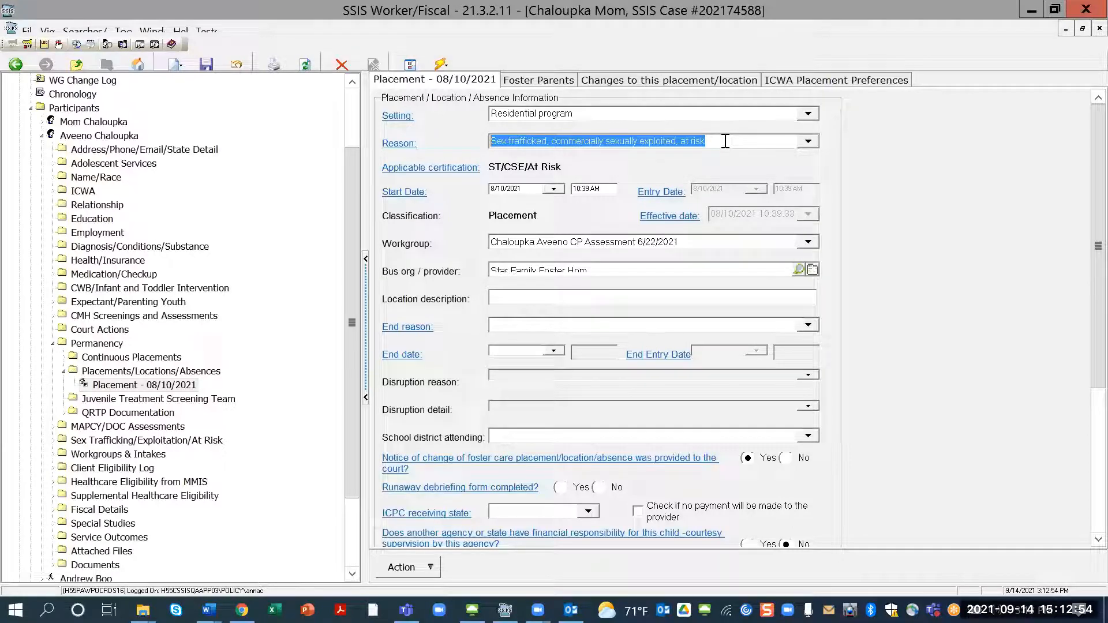
click(562, 113)
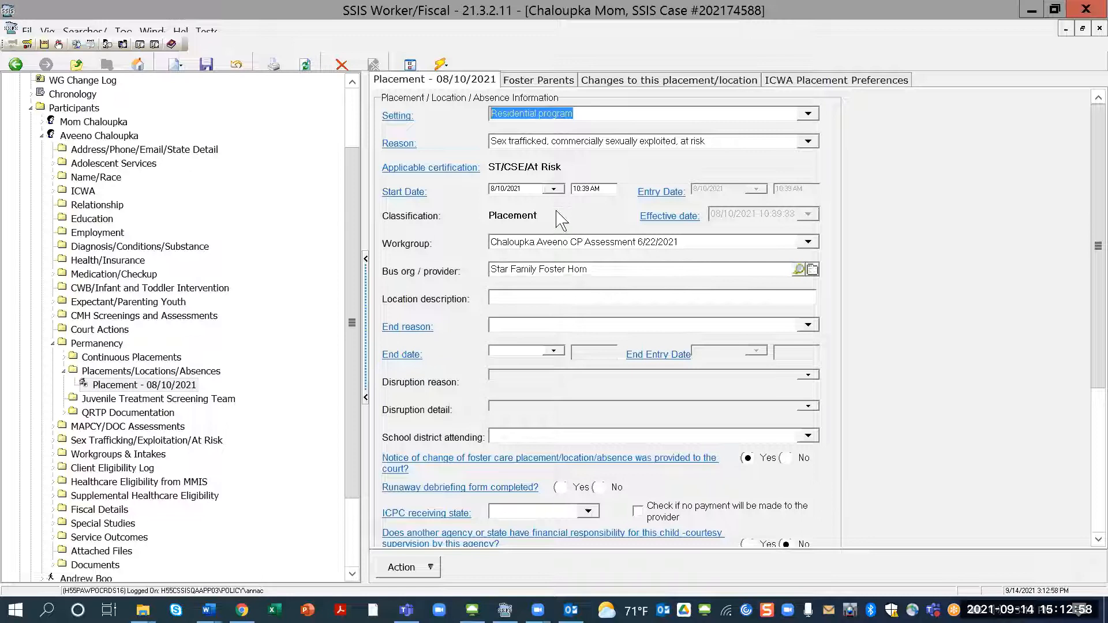
mouse_move(459, 512)
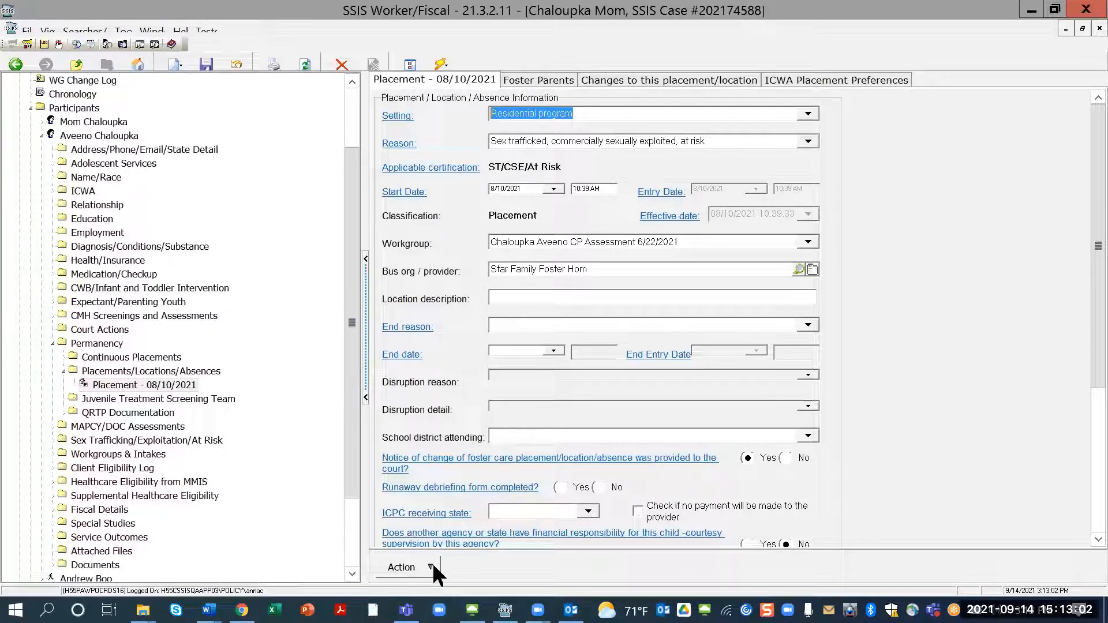
Show the placement's Action menu offering Add Existing SEY/STY or At Risk Link
click(402, 567)
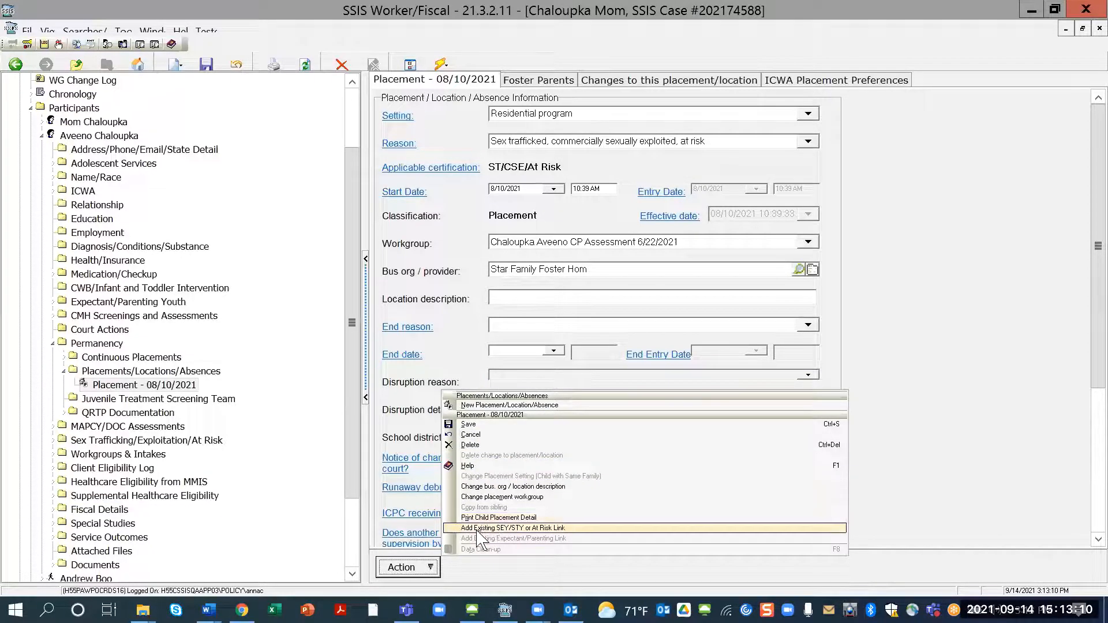
mouse_move(495, 540)
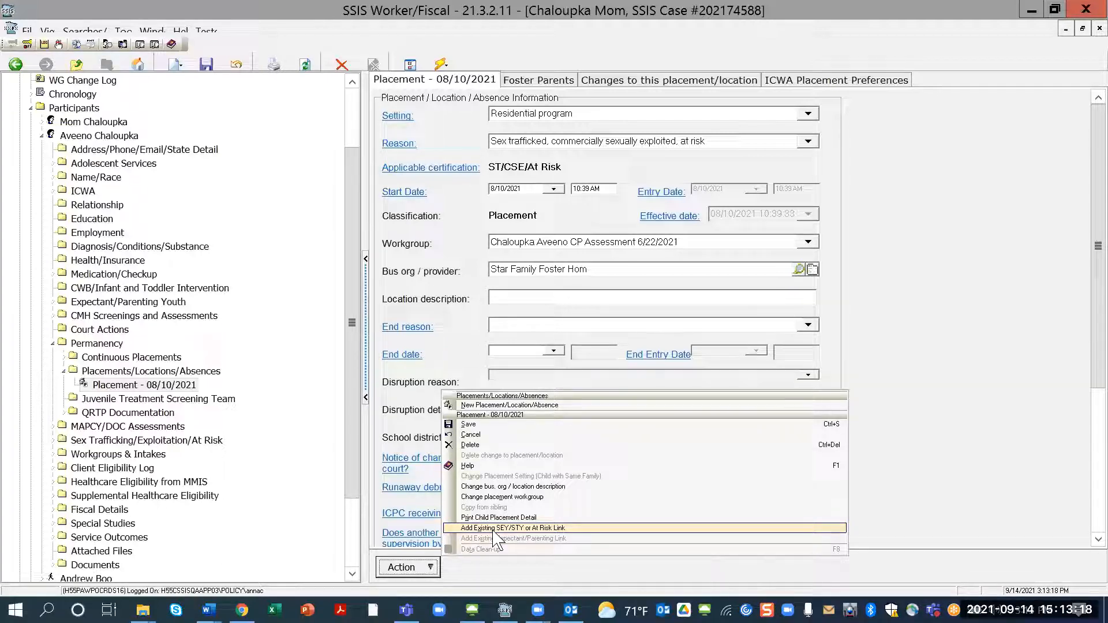
mouse_move(497, 517)
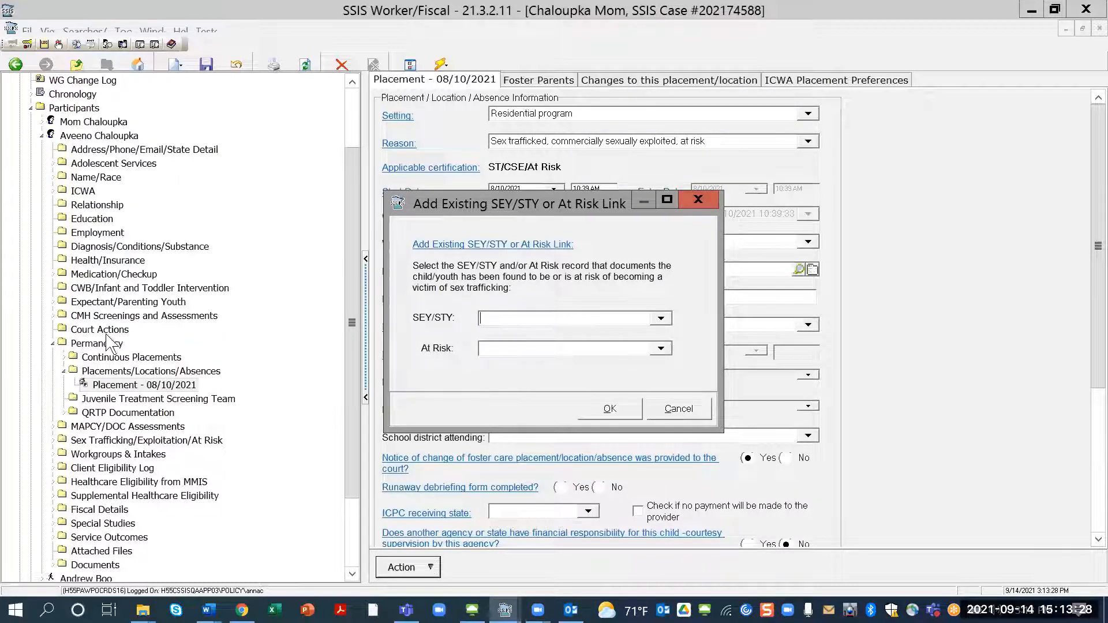
mouse_move(776, 209)
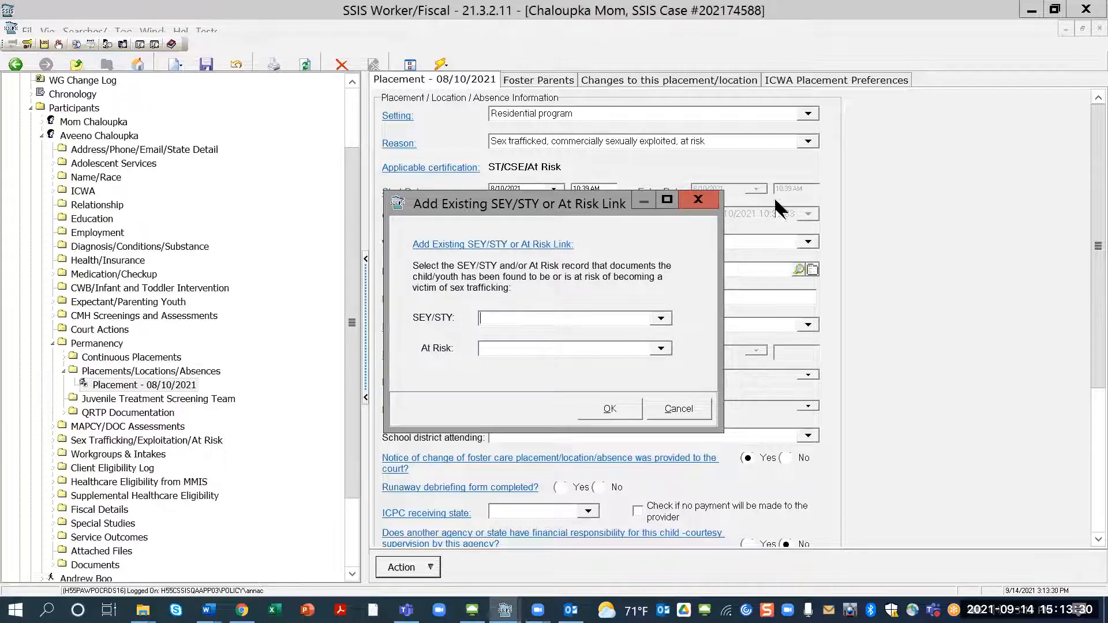
mouse_move(736, 367)
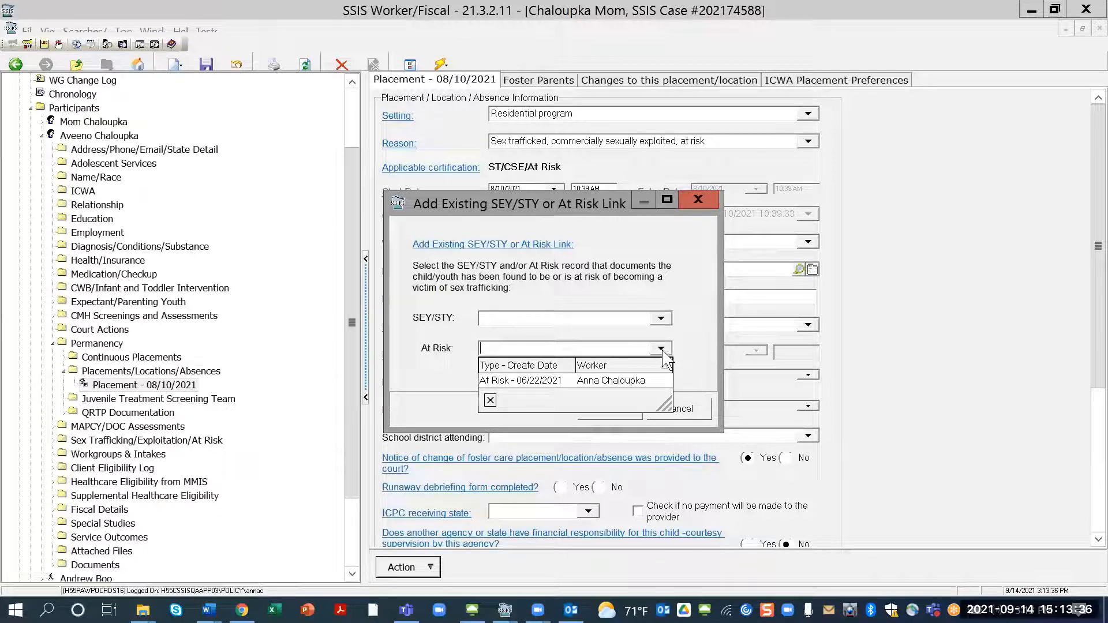
Link At Risk - 06/22/2021 to the placement and expand Placement - 08/10/2021 to show it
click(522, 379)
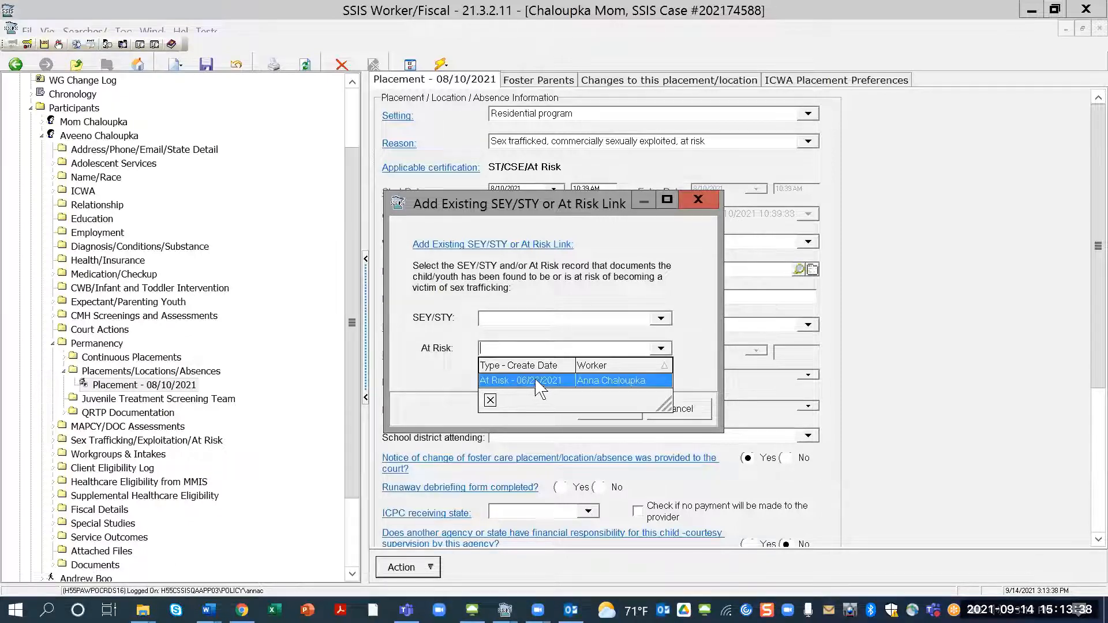
click(522, 379)
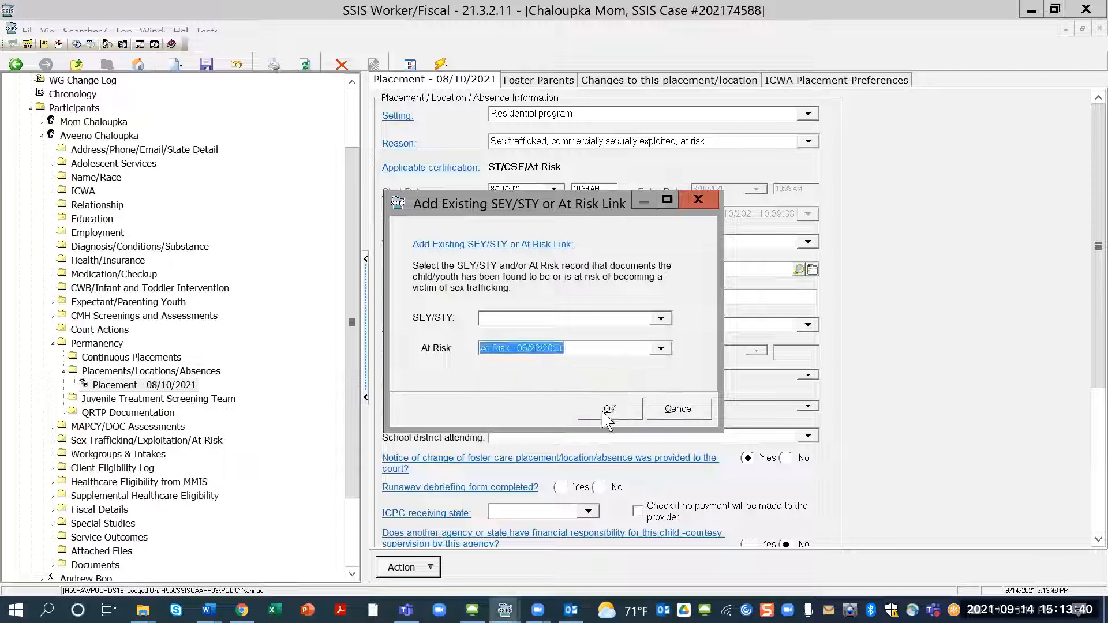
click(608, 408)
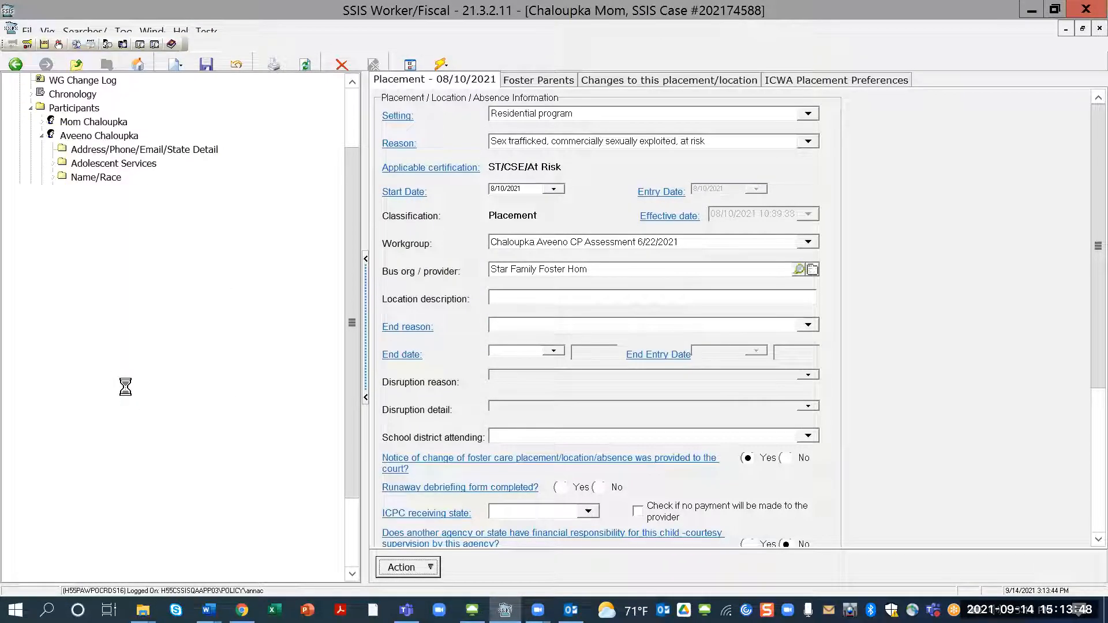
click(145, 384)
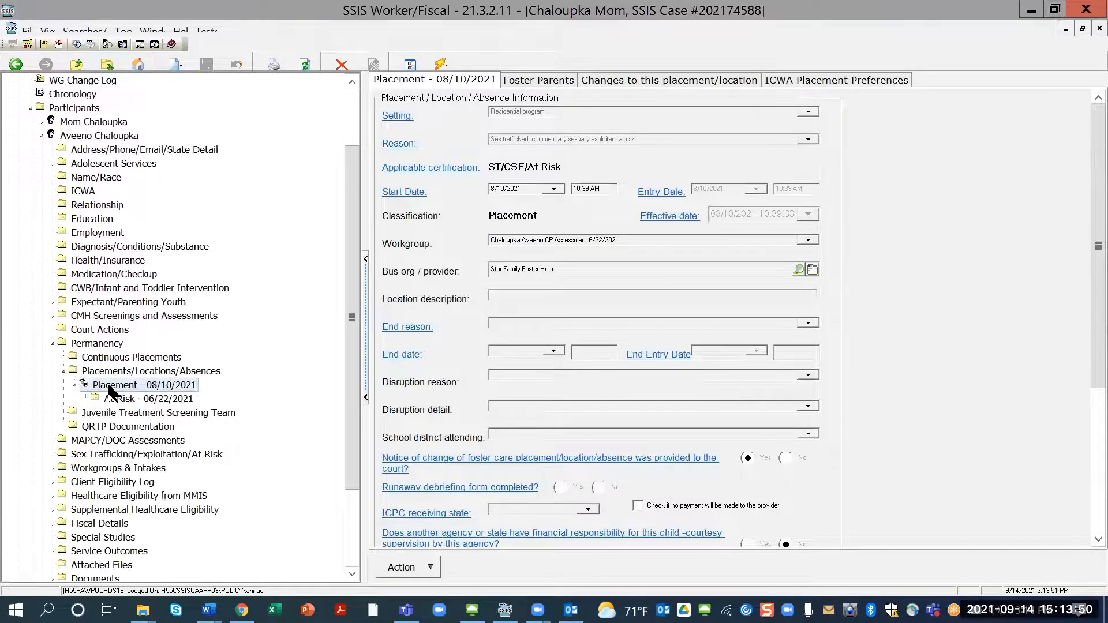